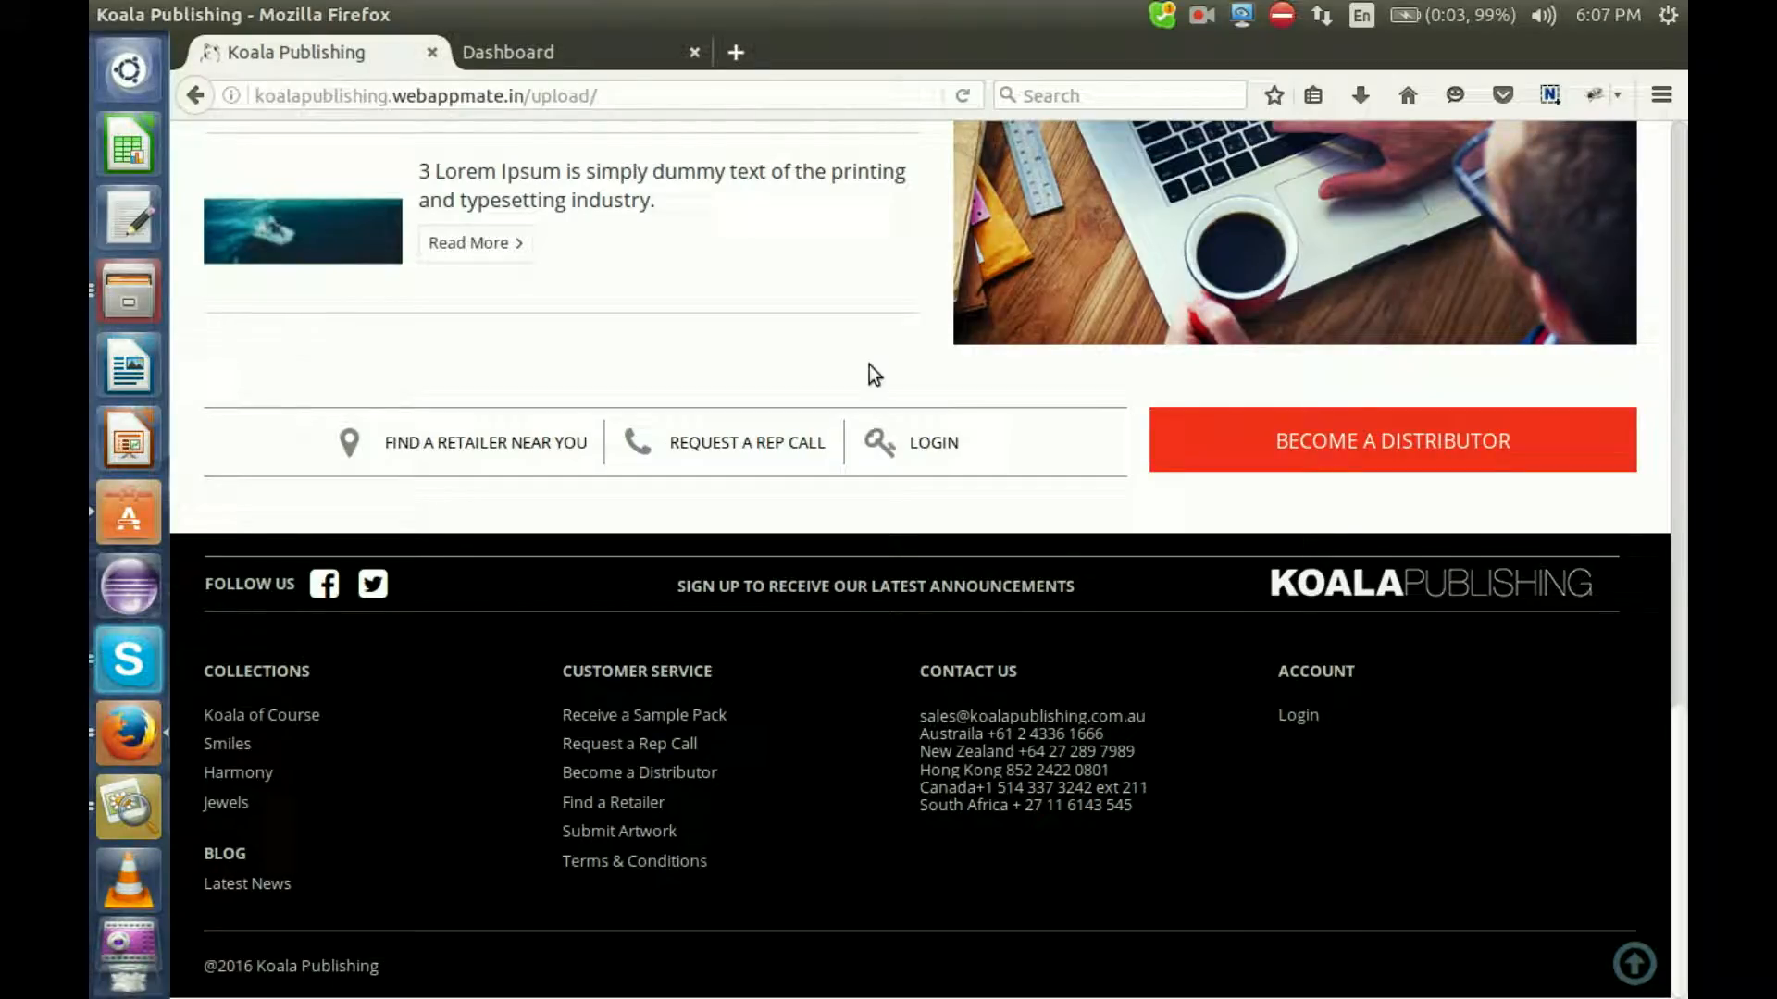
mouse_move(615, 546)
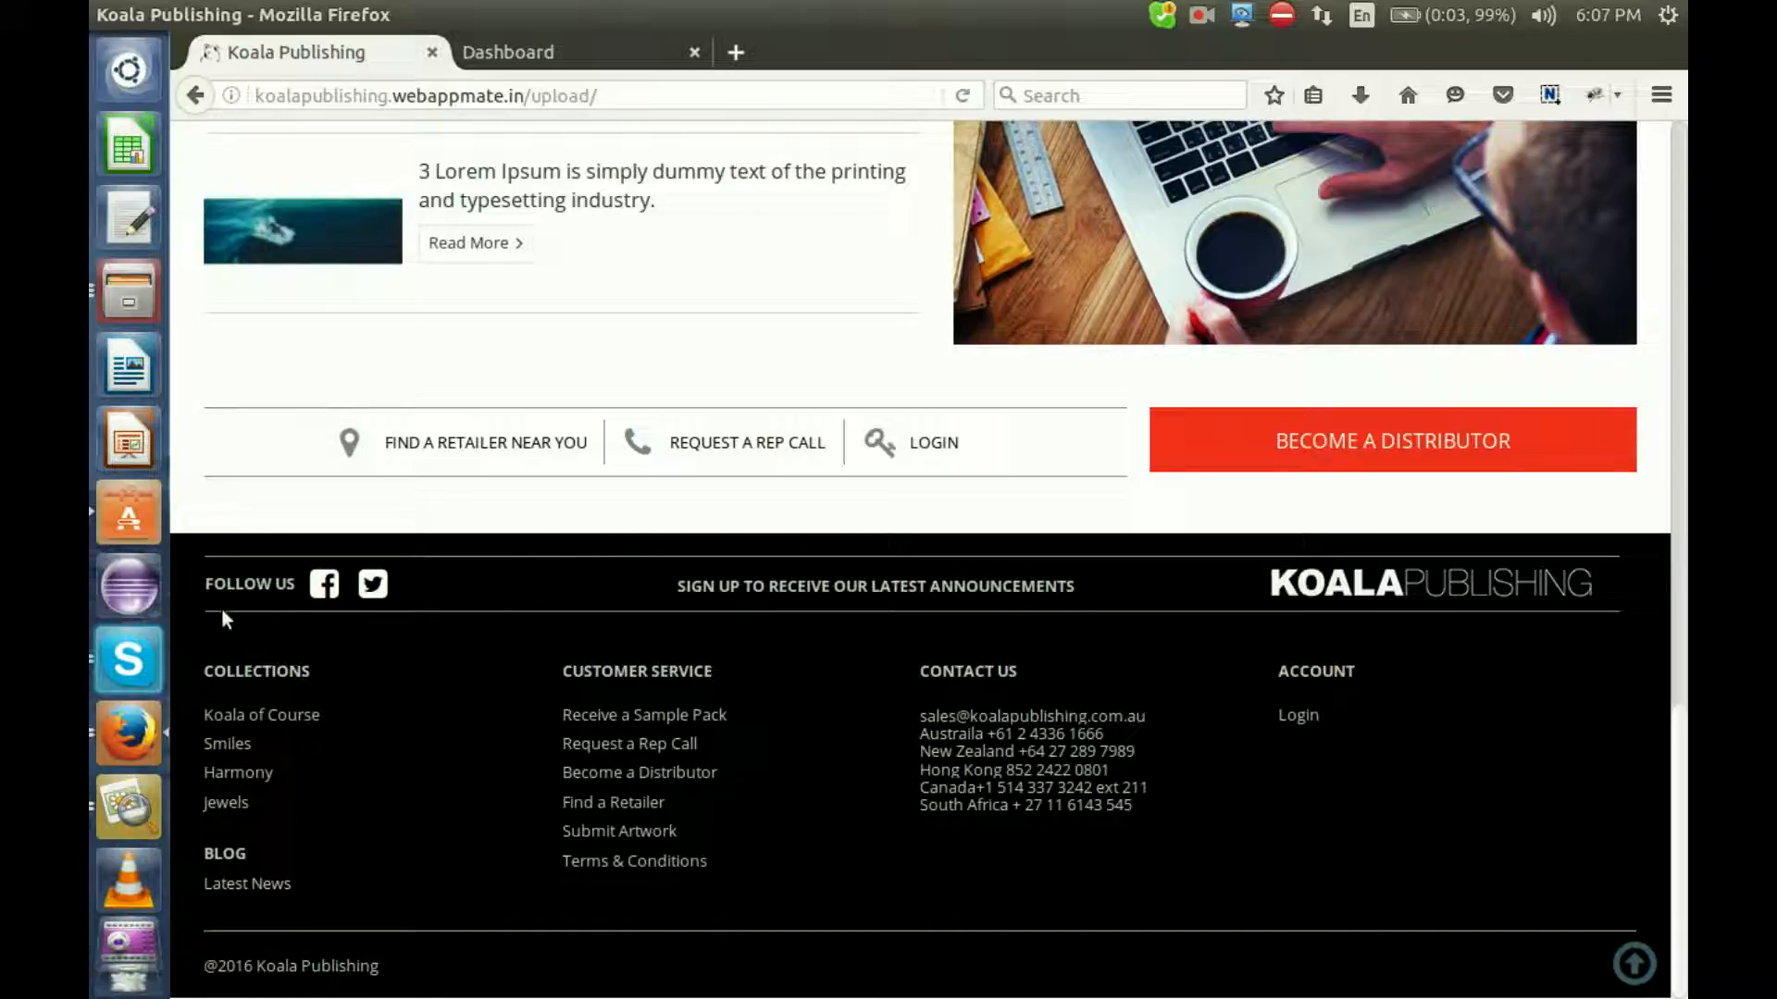
mouse_move(258, 610)
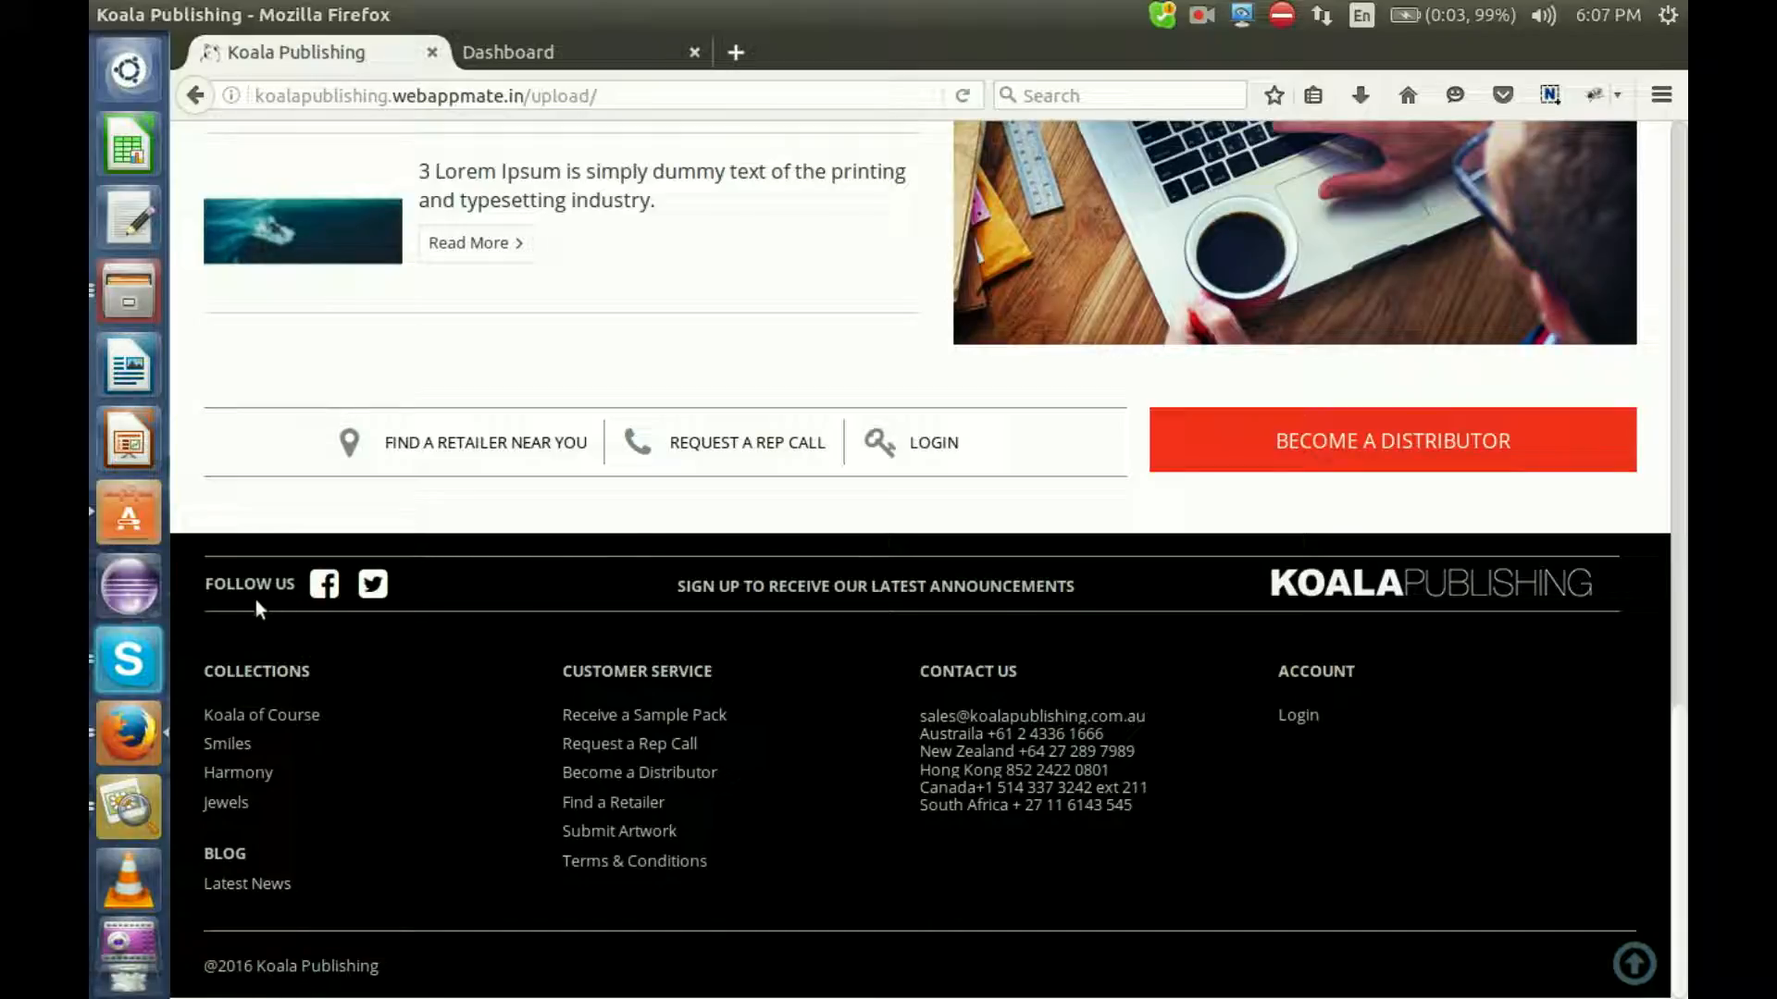
mouse_move(724, 621)
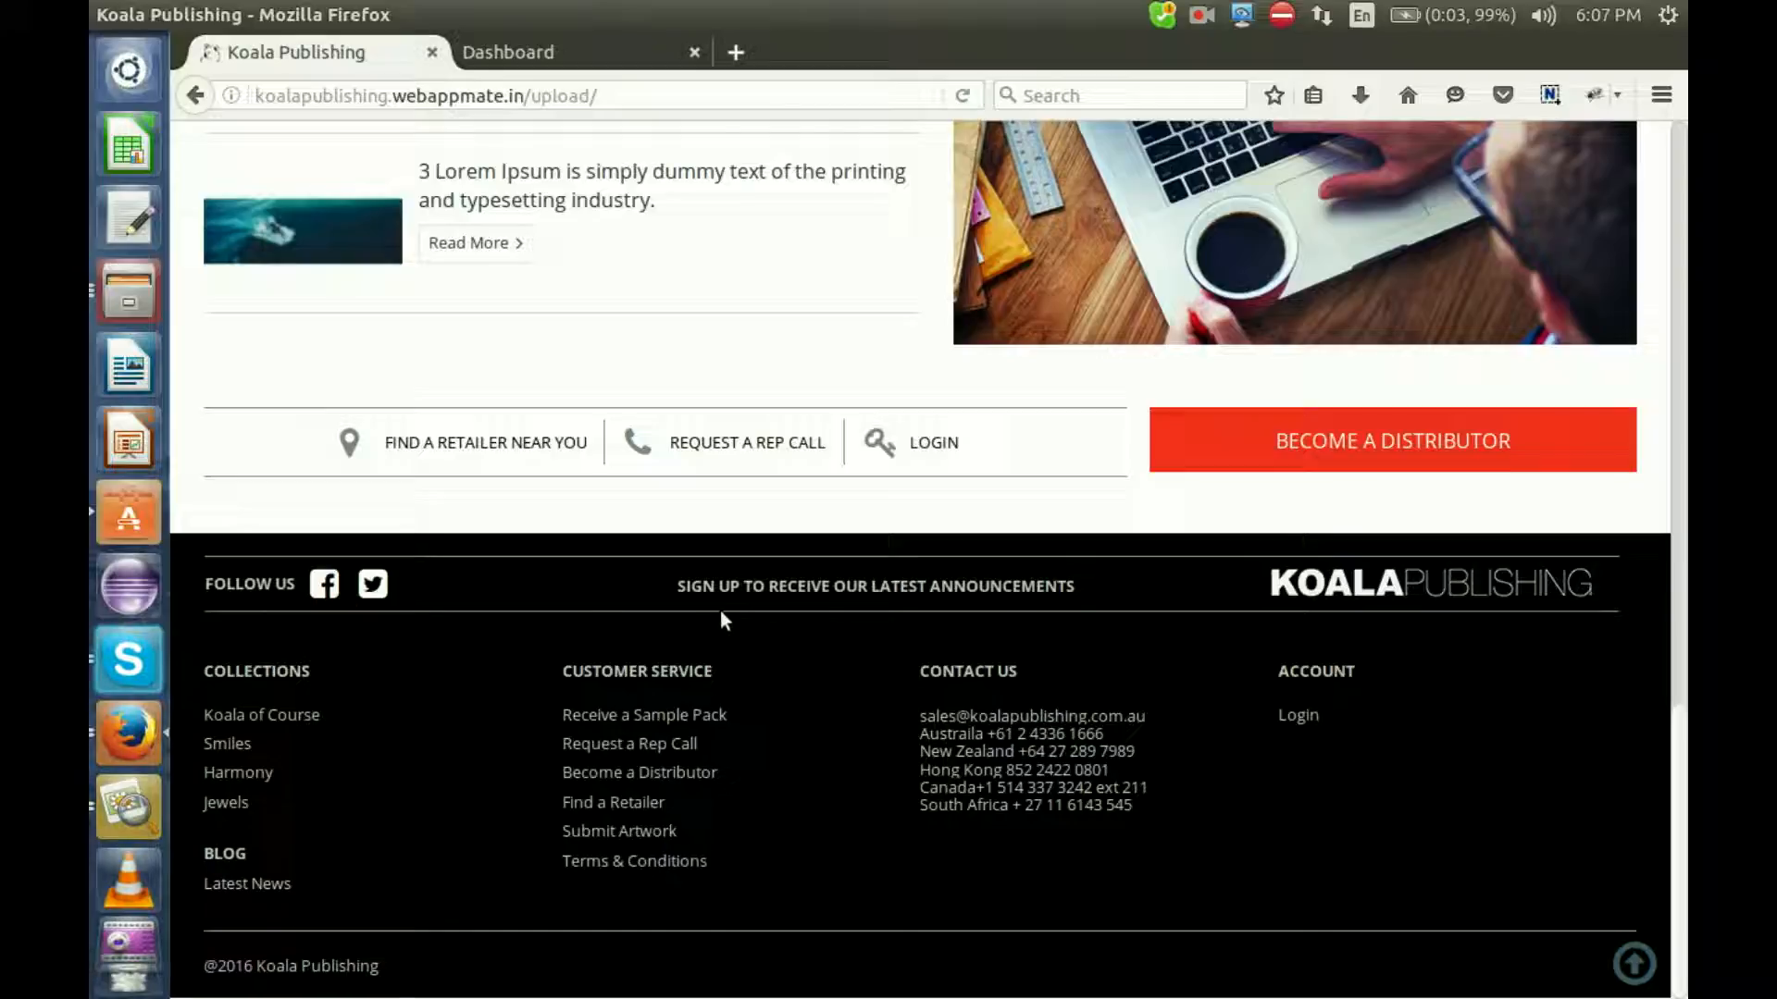
mouse_move(584, 102)
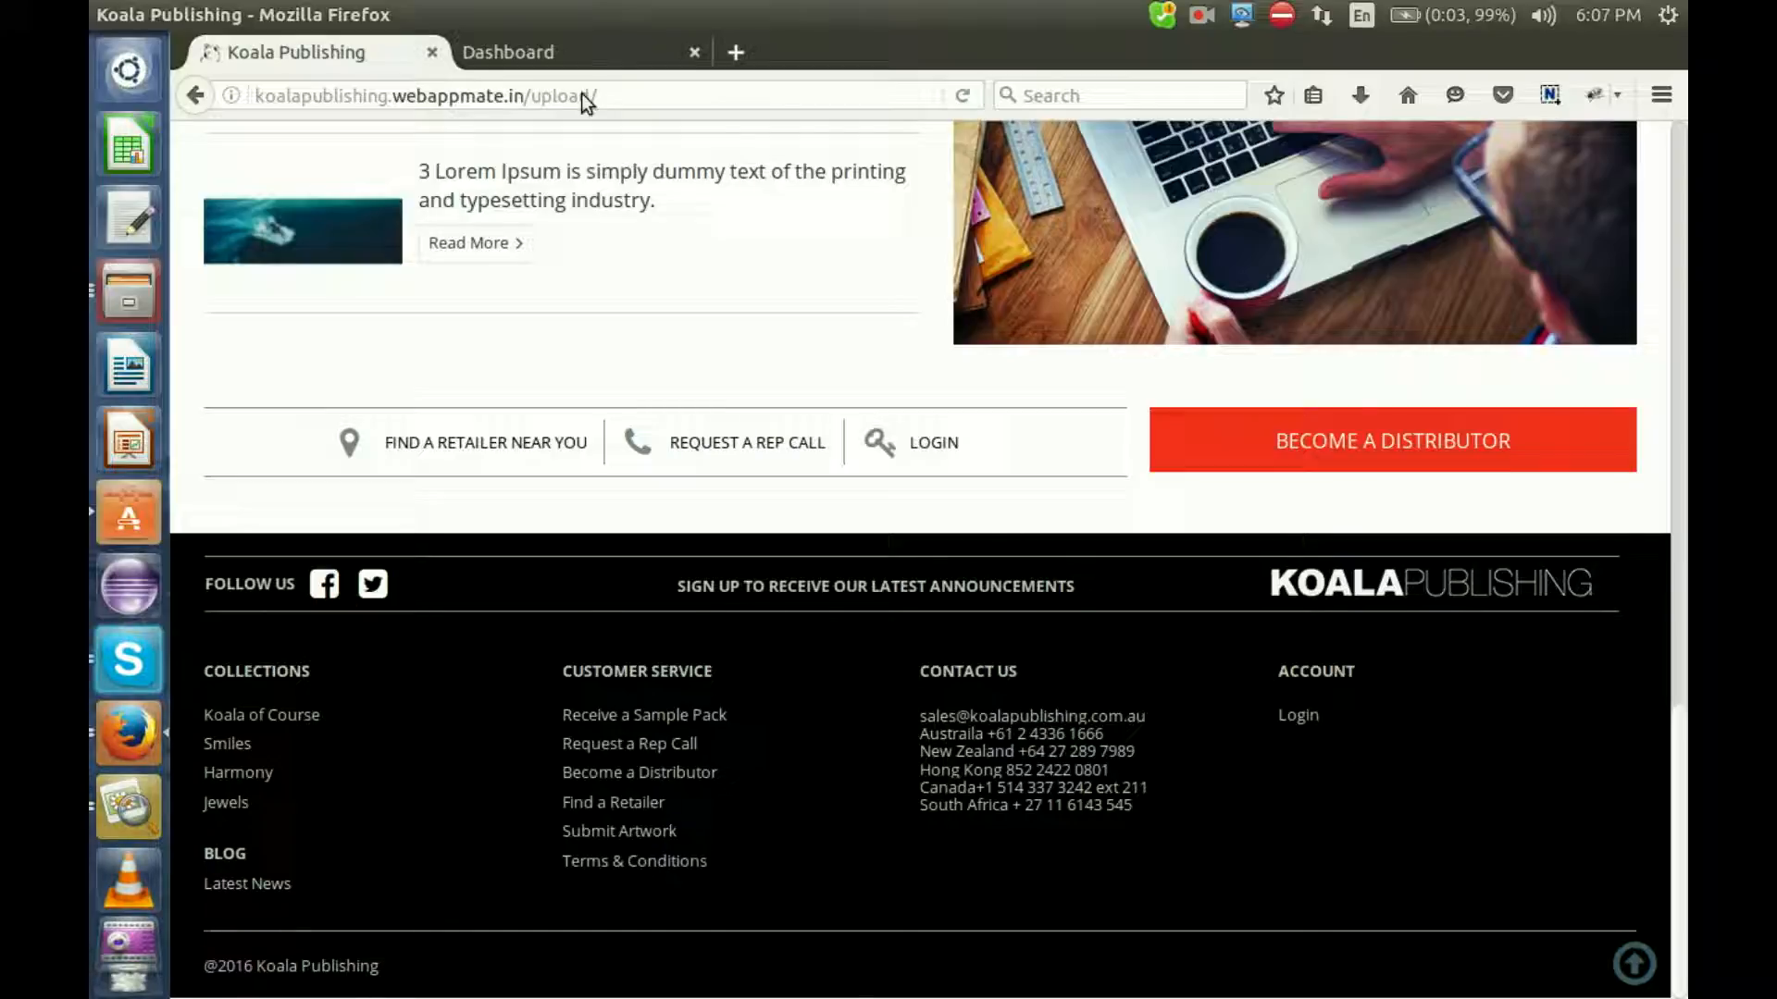
From the admin dashboard, open the Journal theme's Dashboard via the sidebar's Journal section
left_click(508, 52)
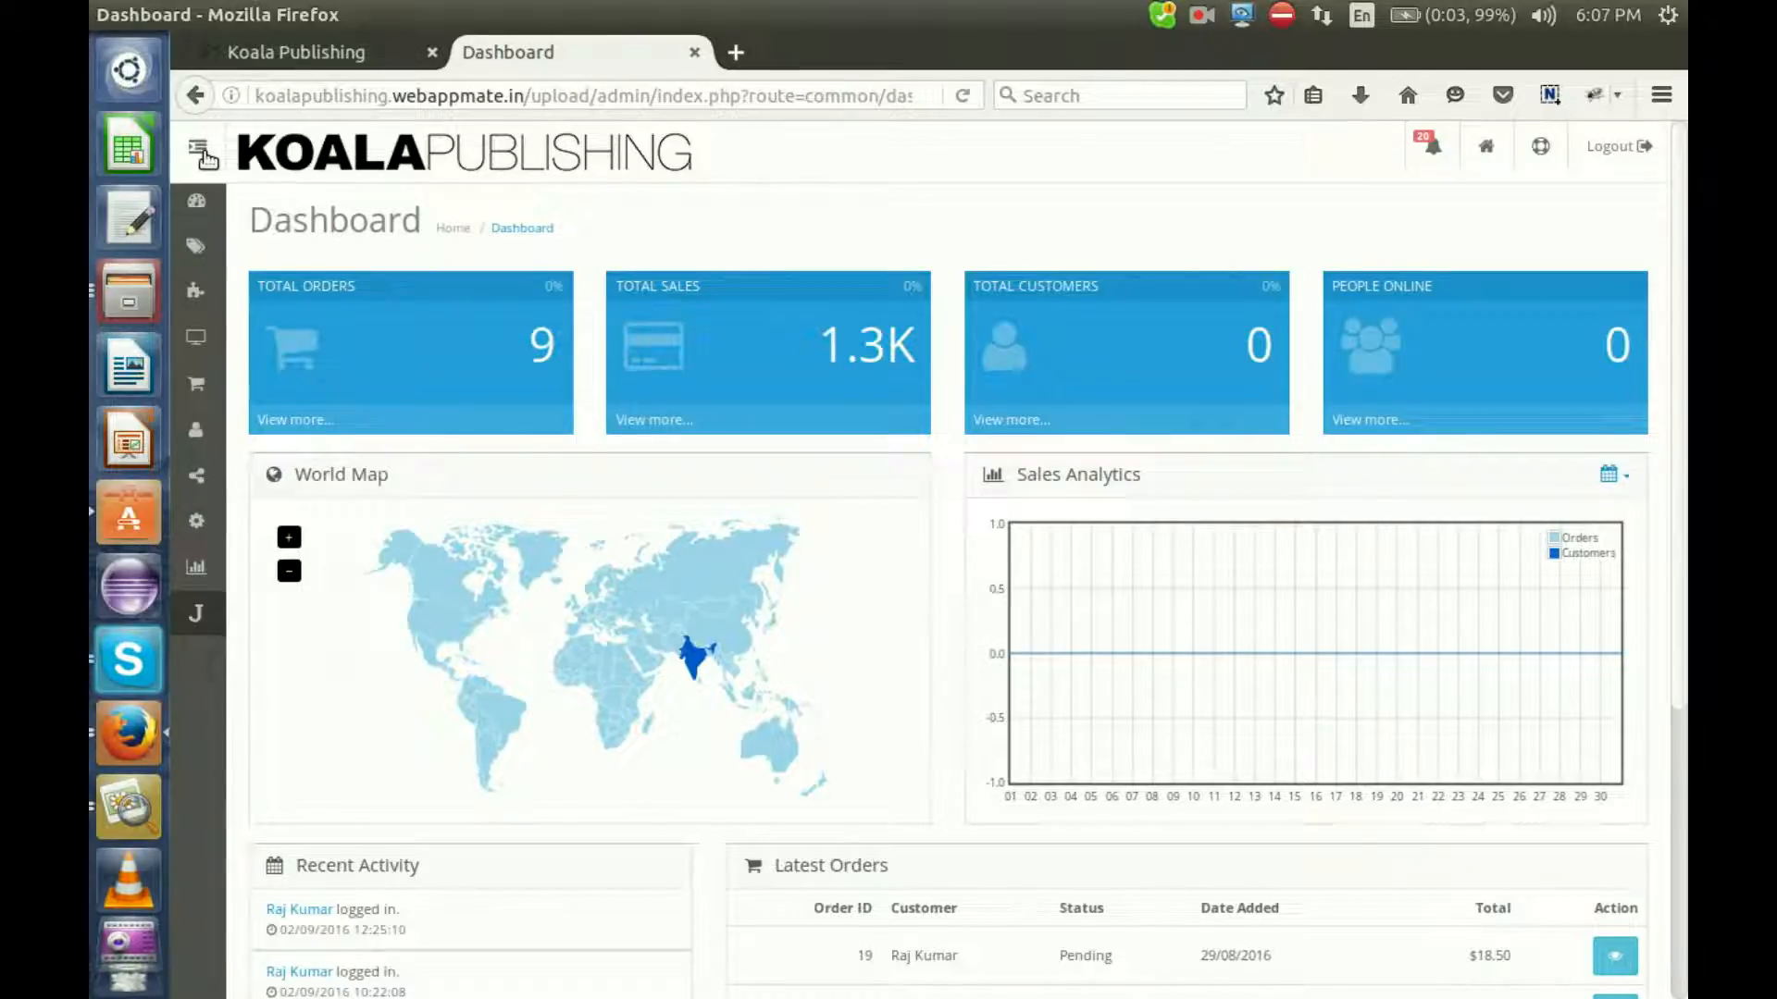
left_click(198, 148)
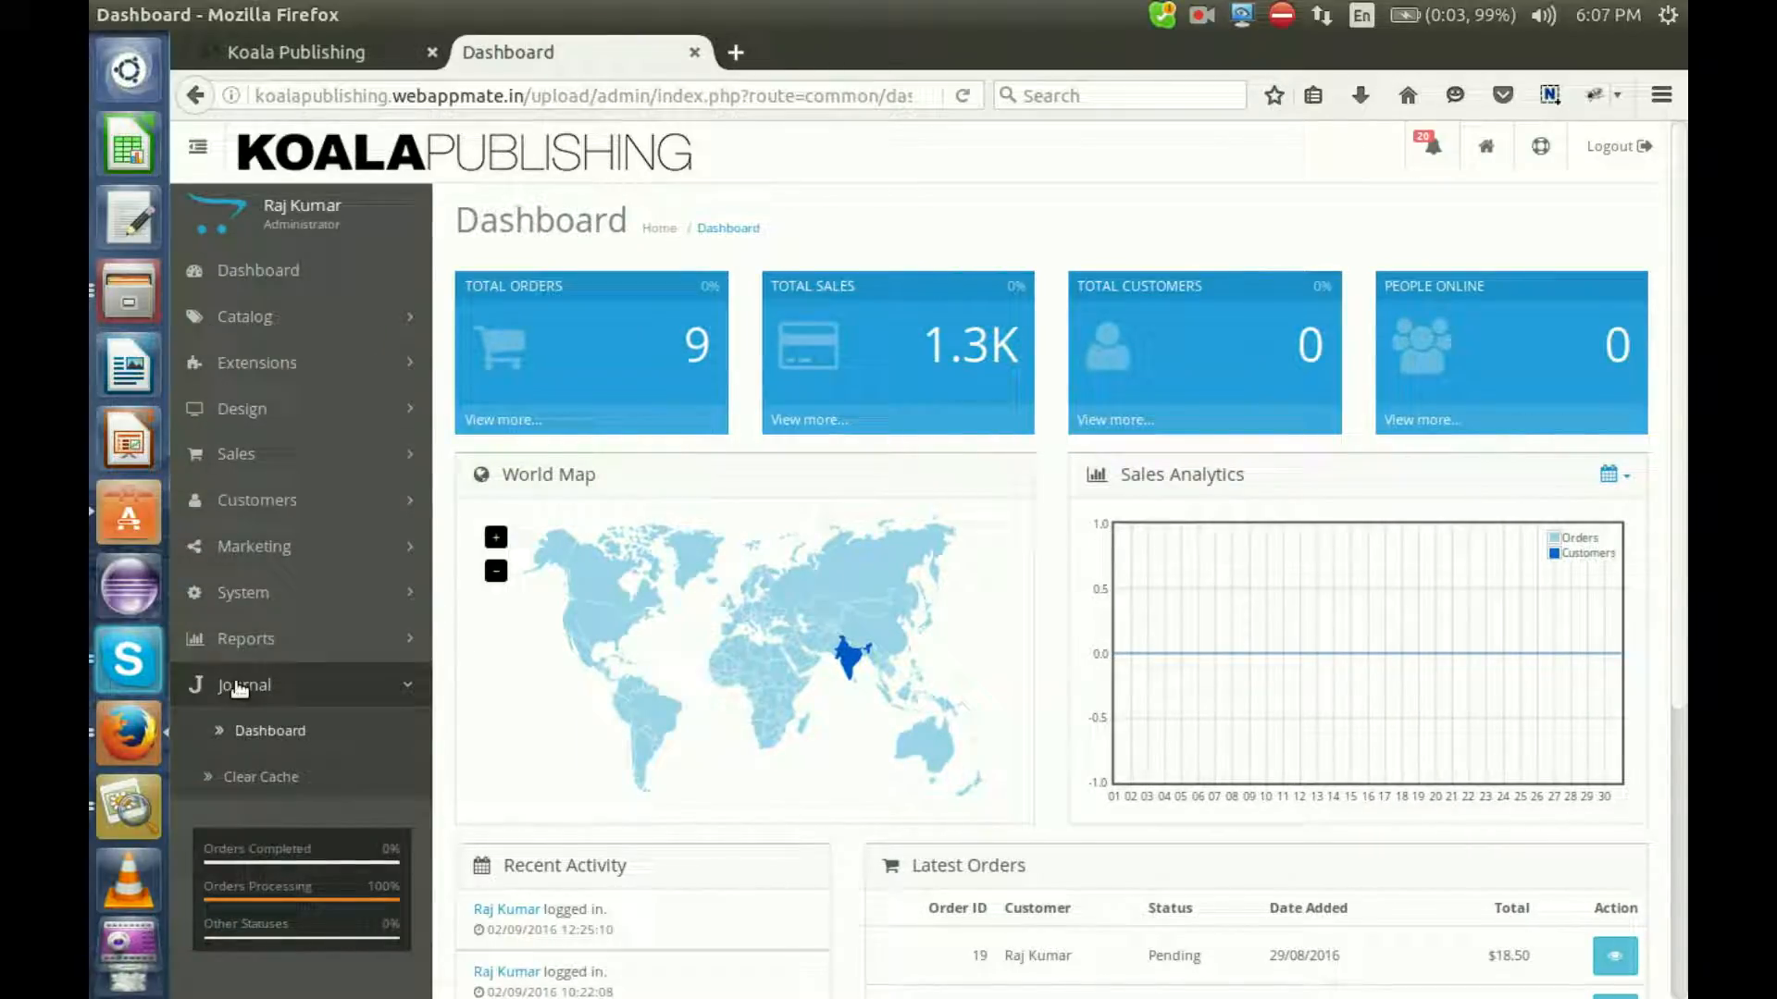
left_click(242, 685)
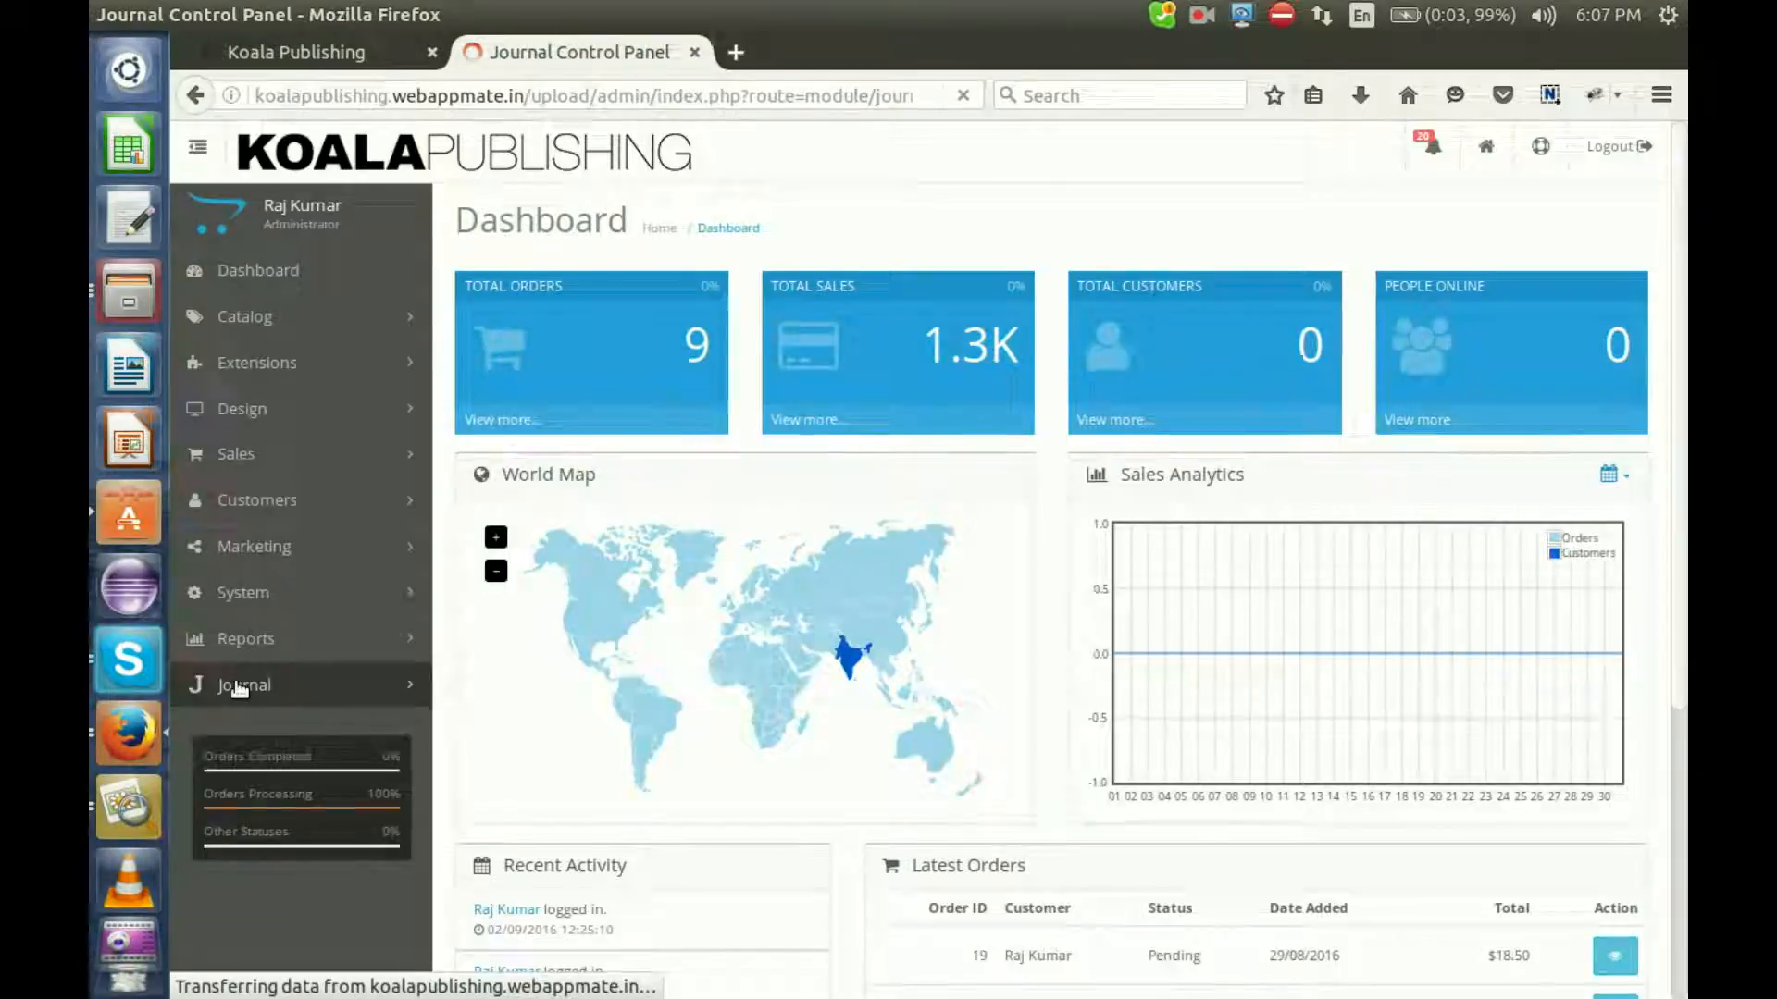
left_click(242, 685)
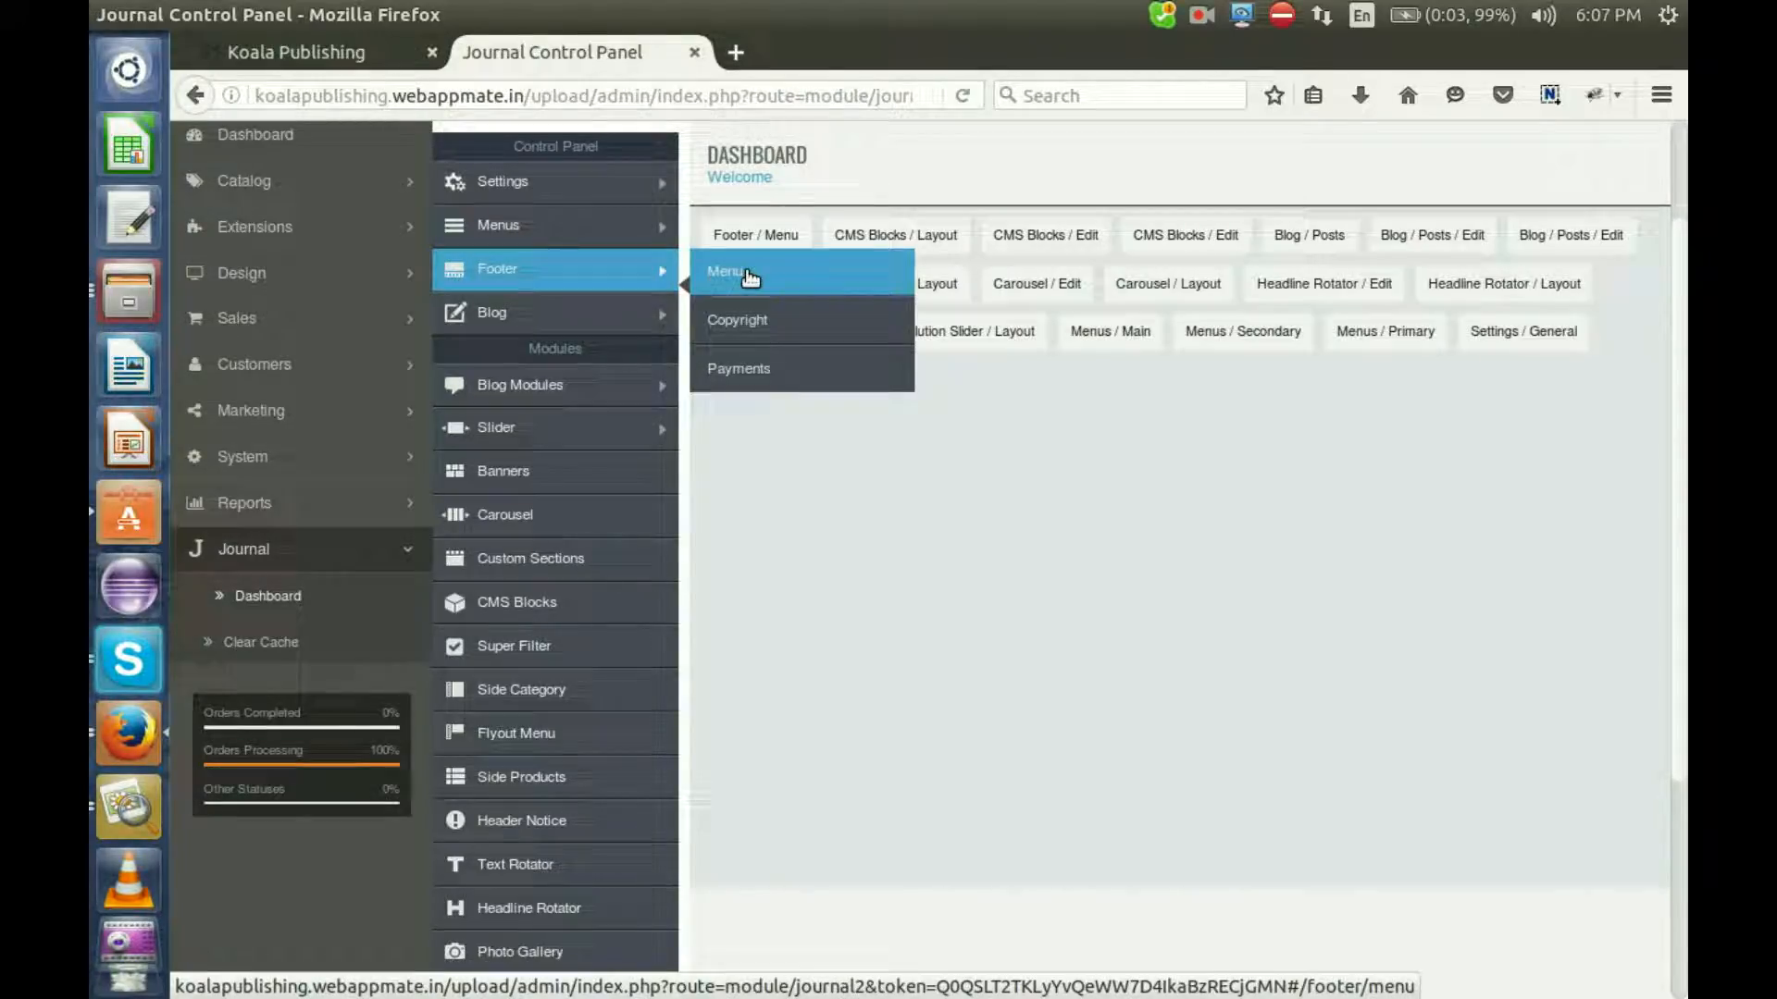
Open the Footer > Menu settings and compare them against the live store footer
left_click(728, 272)
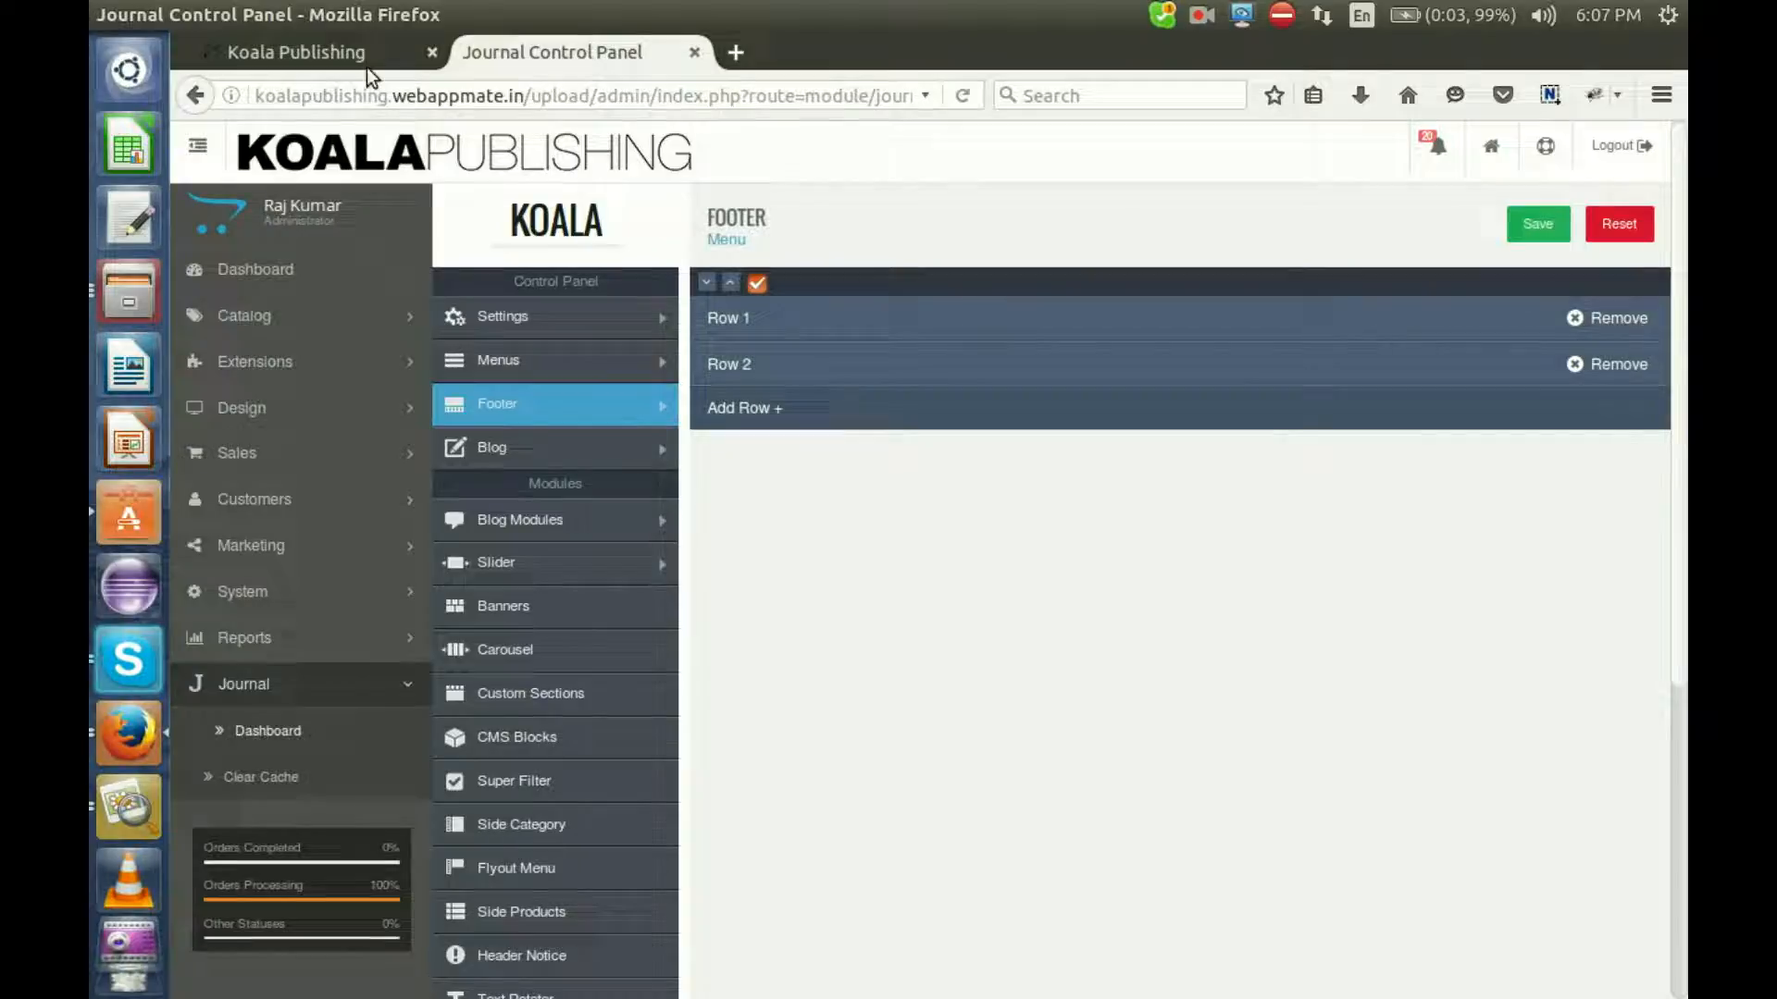
left_click(298, 51)
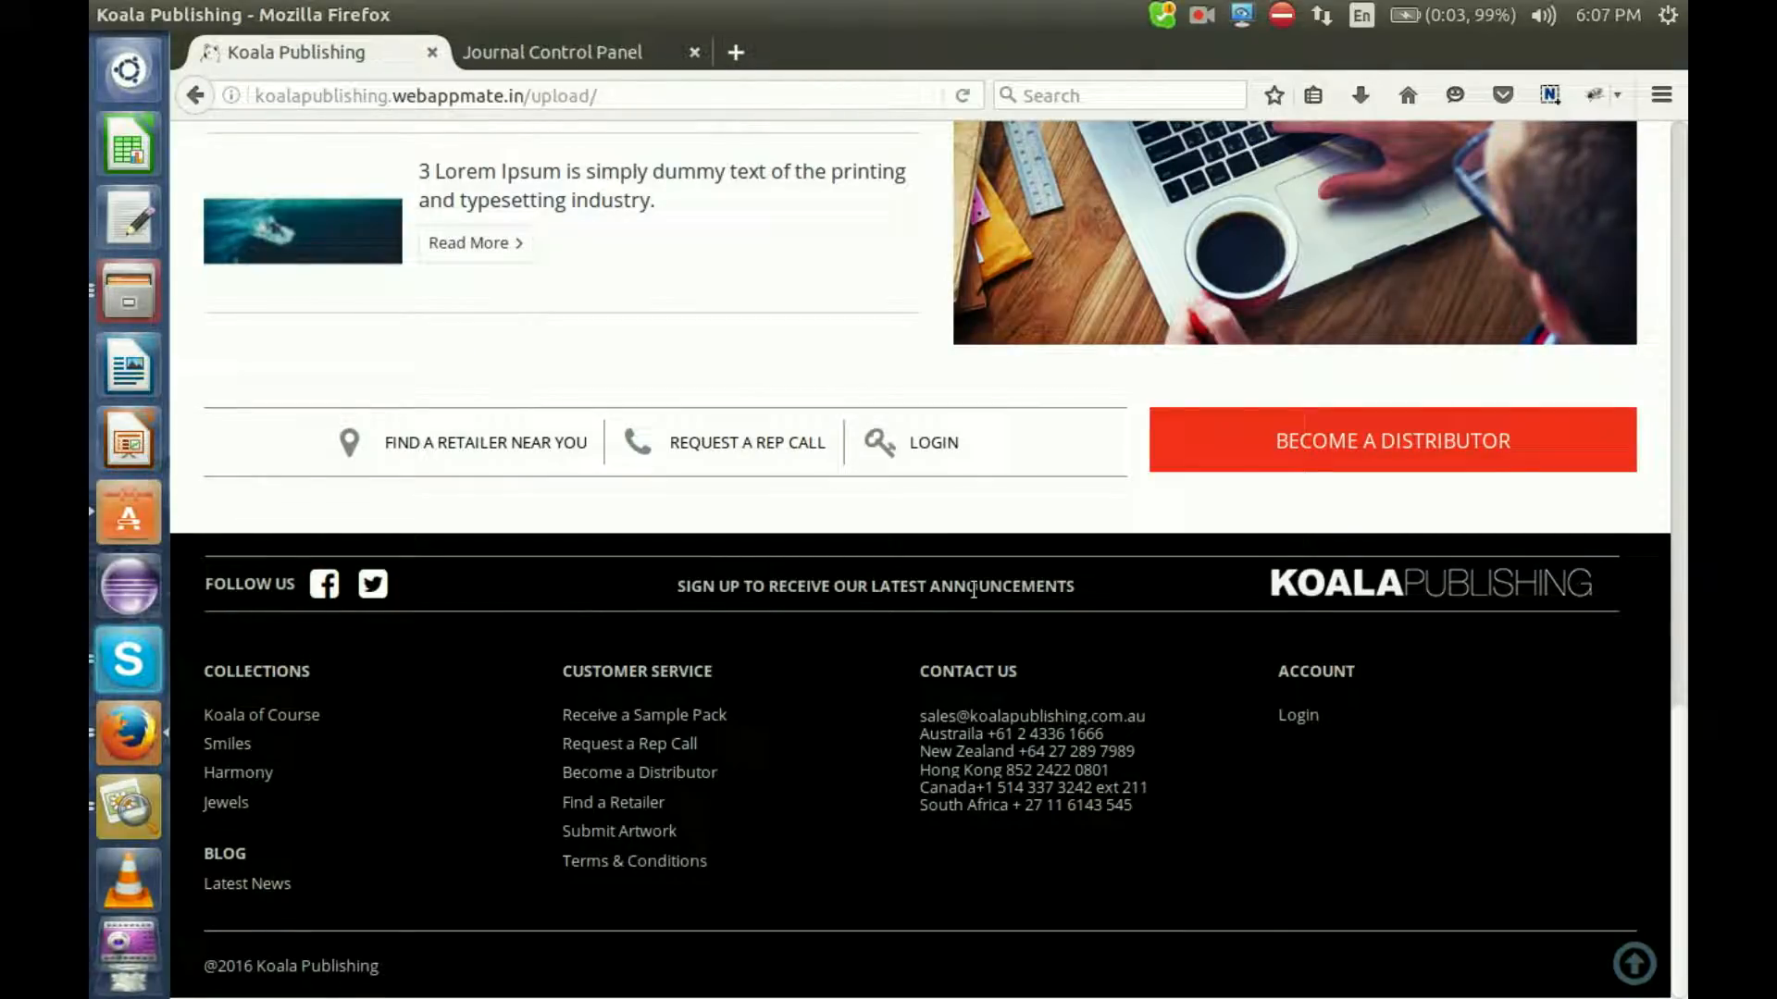
left_click(551, 52)
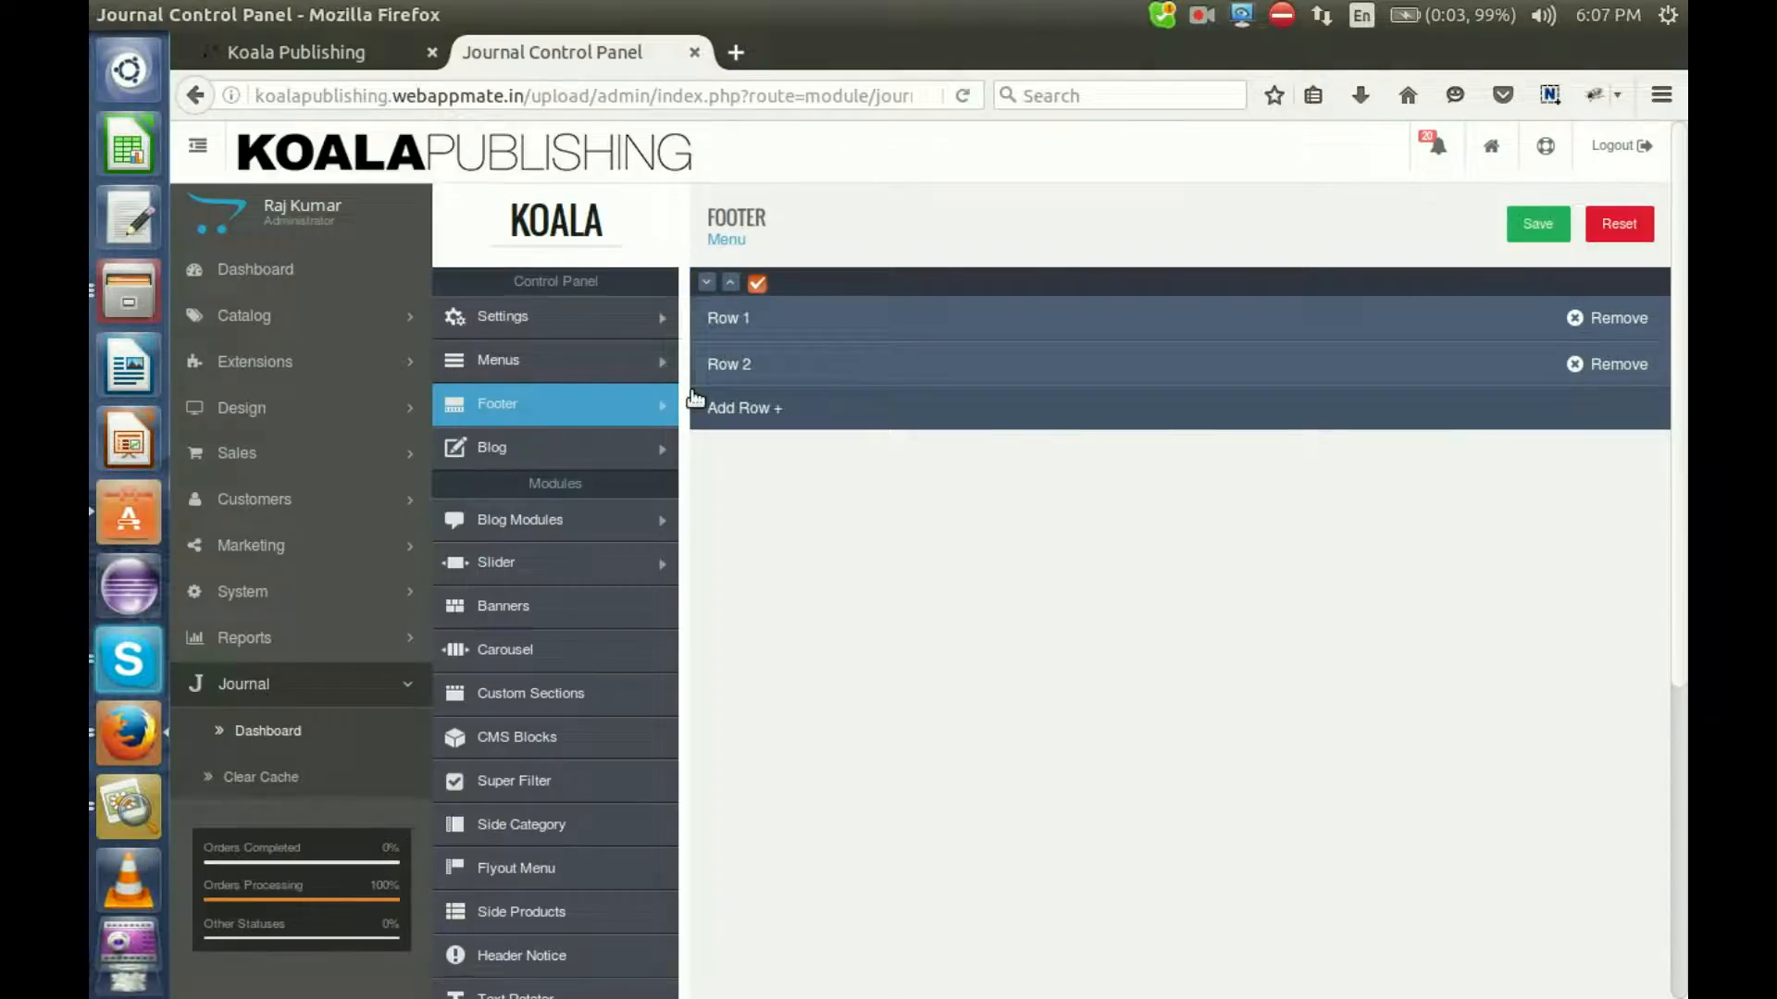
Expand Row 1 to view Column 1's HTML text: FOLLOW US with facebook and twitter
left_click(728, 364)
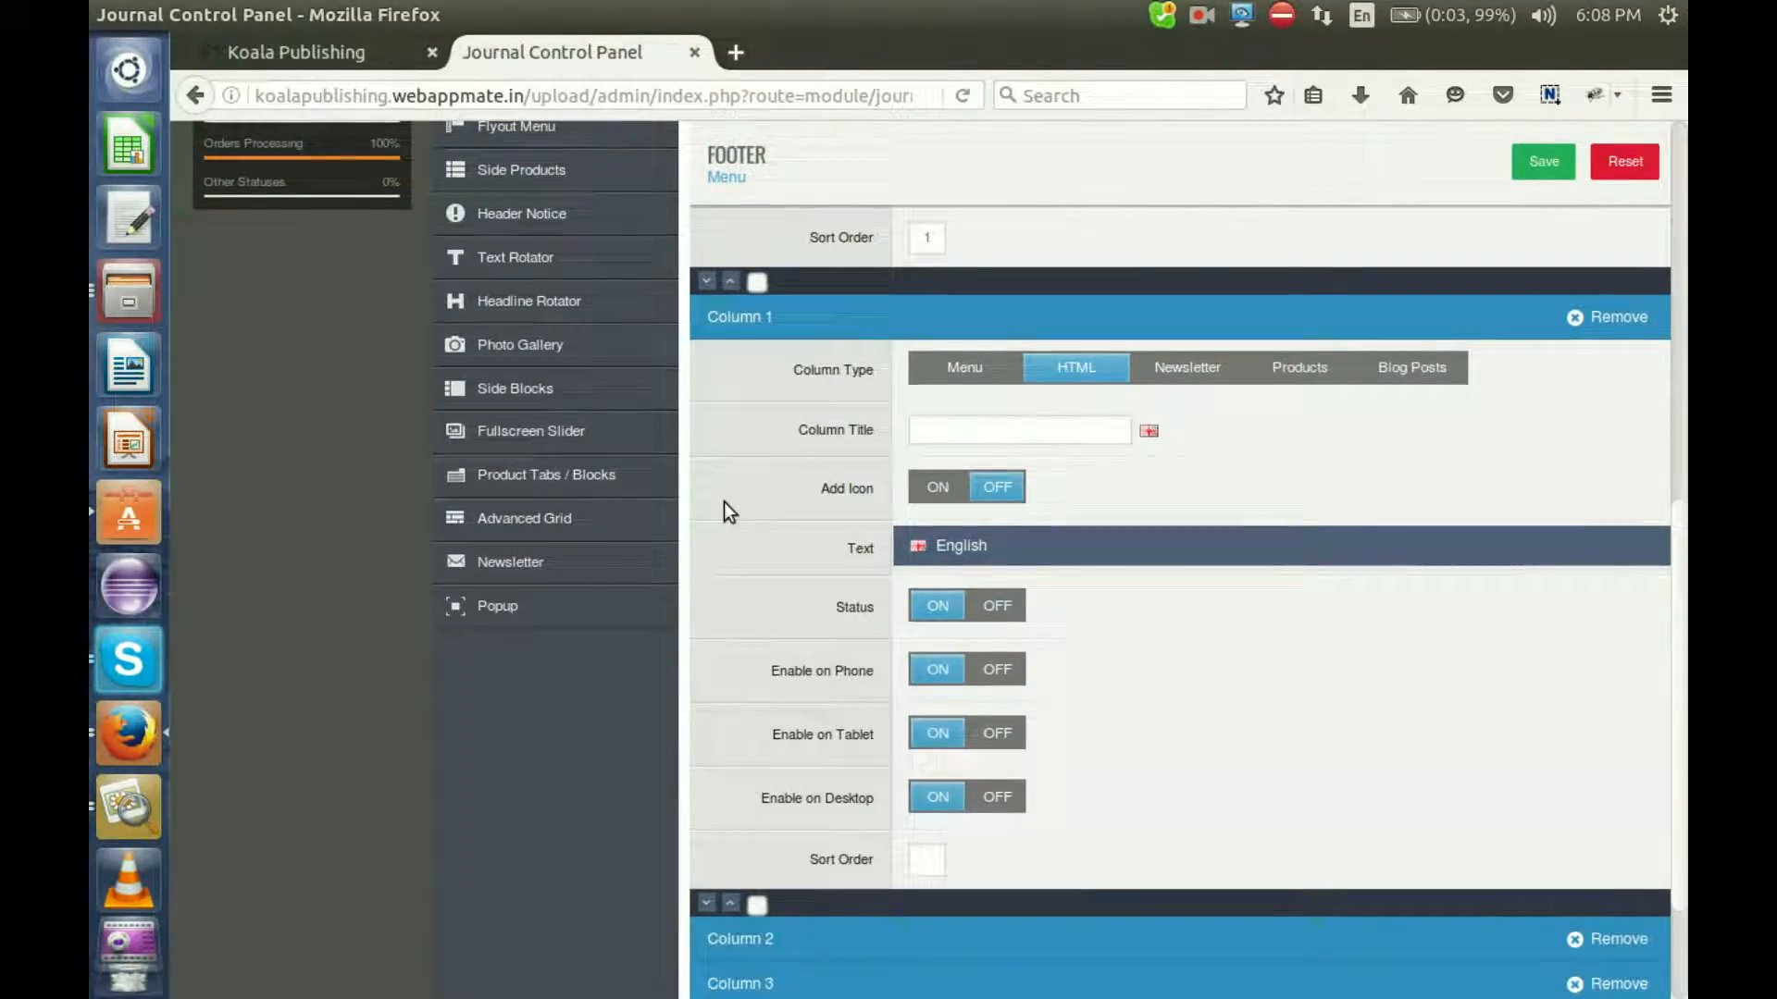
scroll("down", 3)
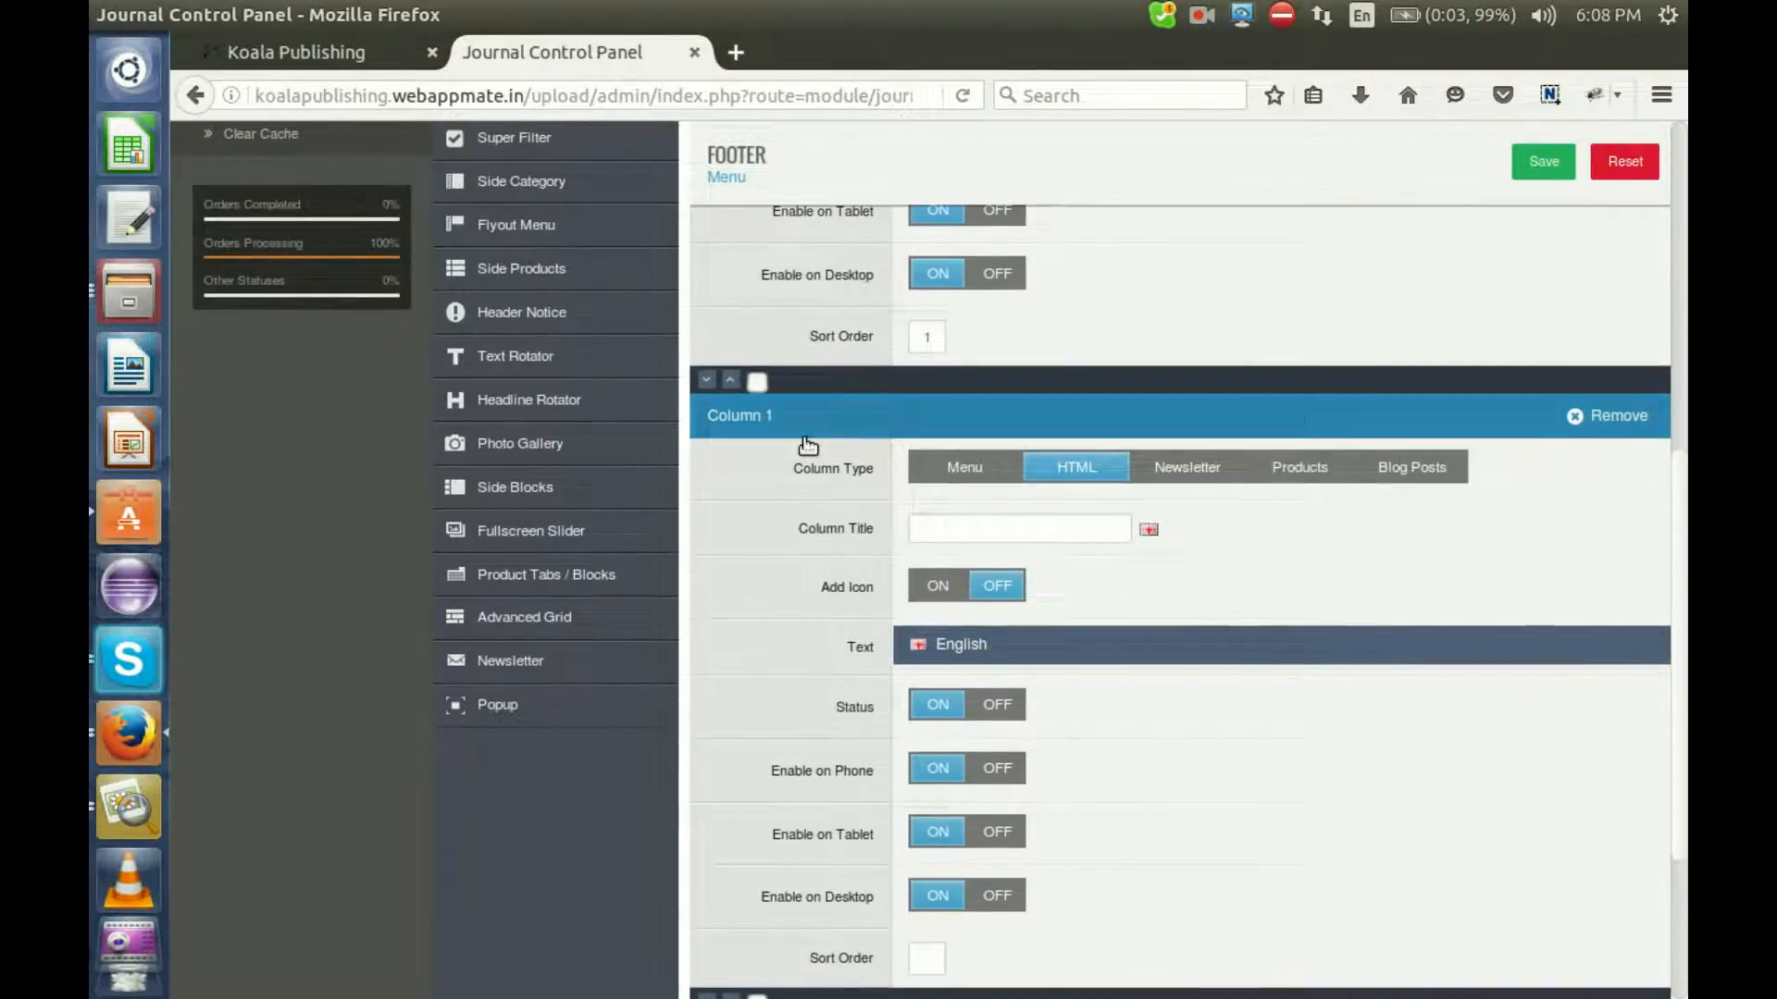
scroll("down", 3)
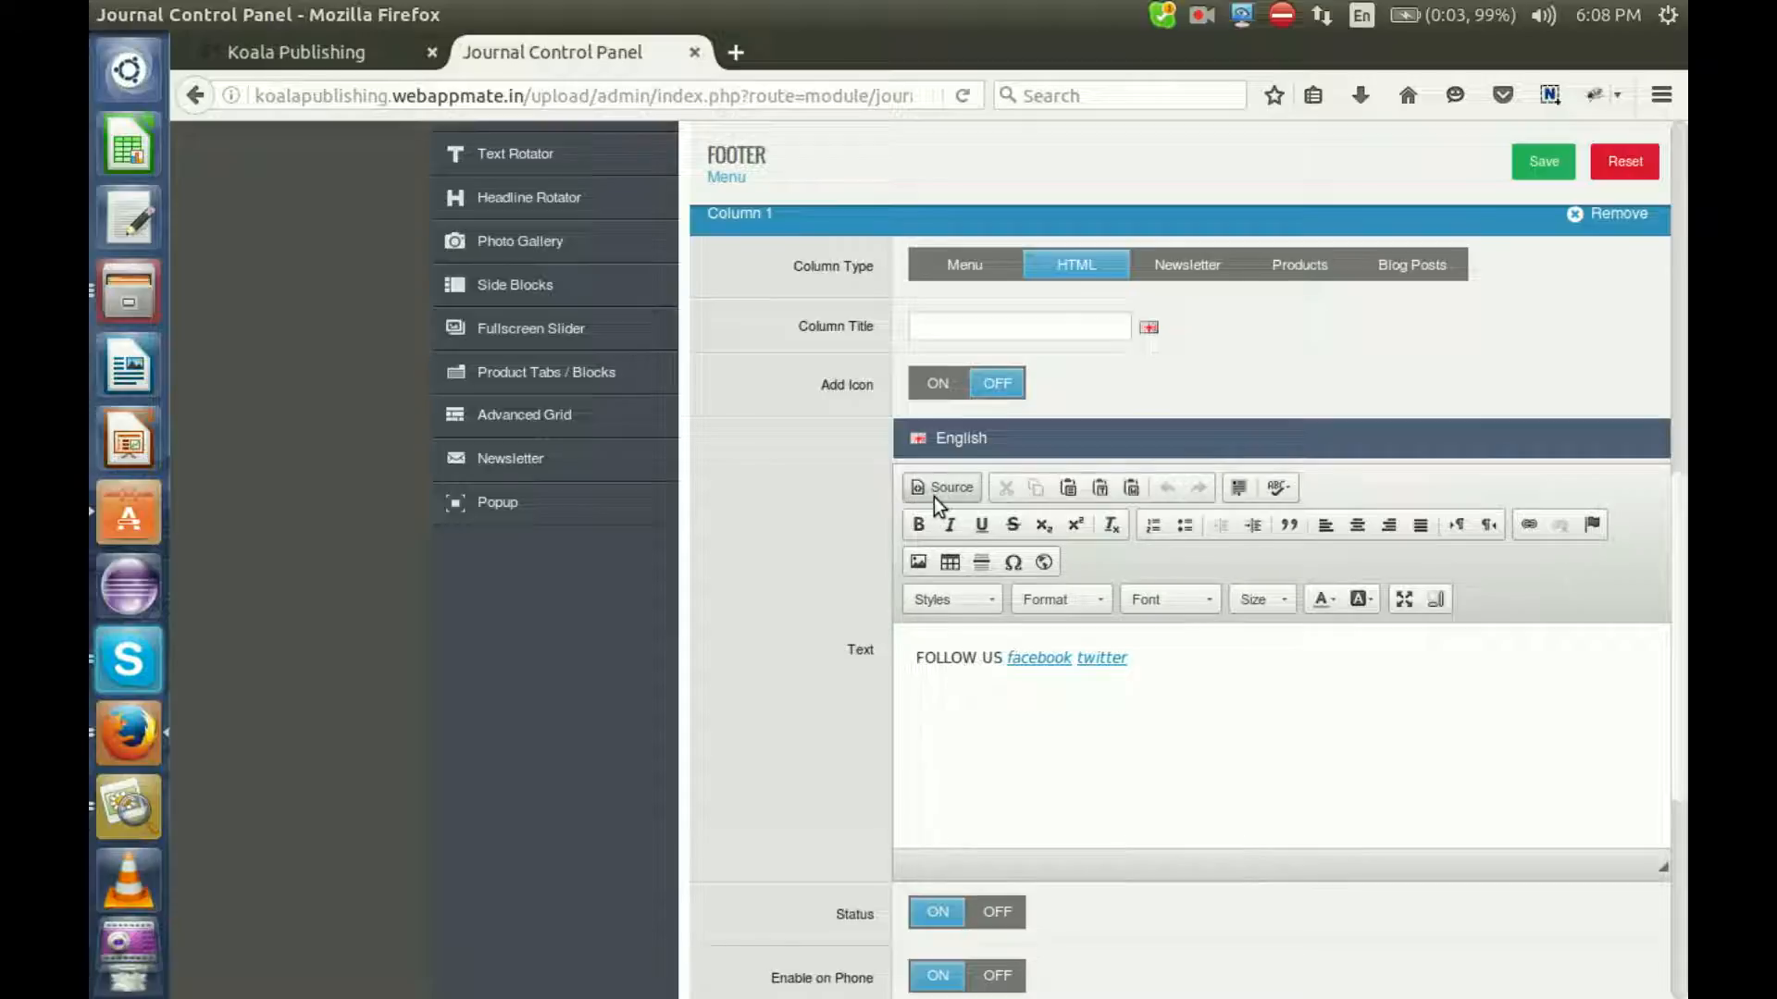
left_click(942, 487)
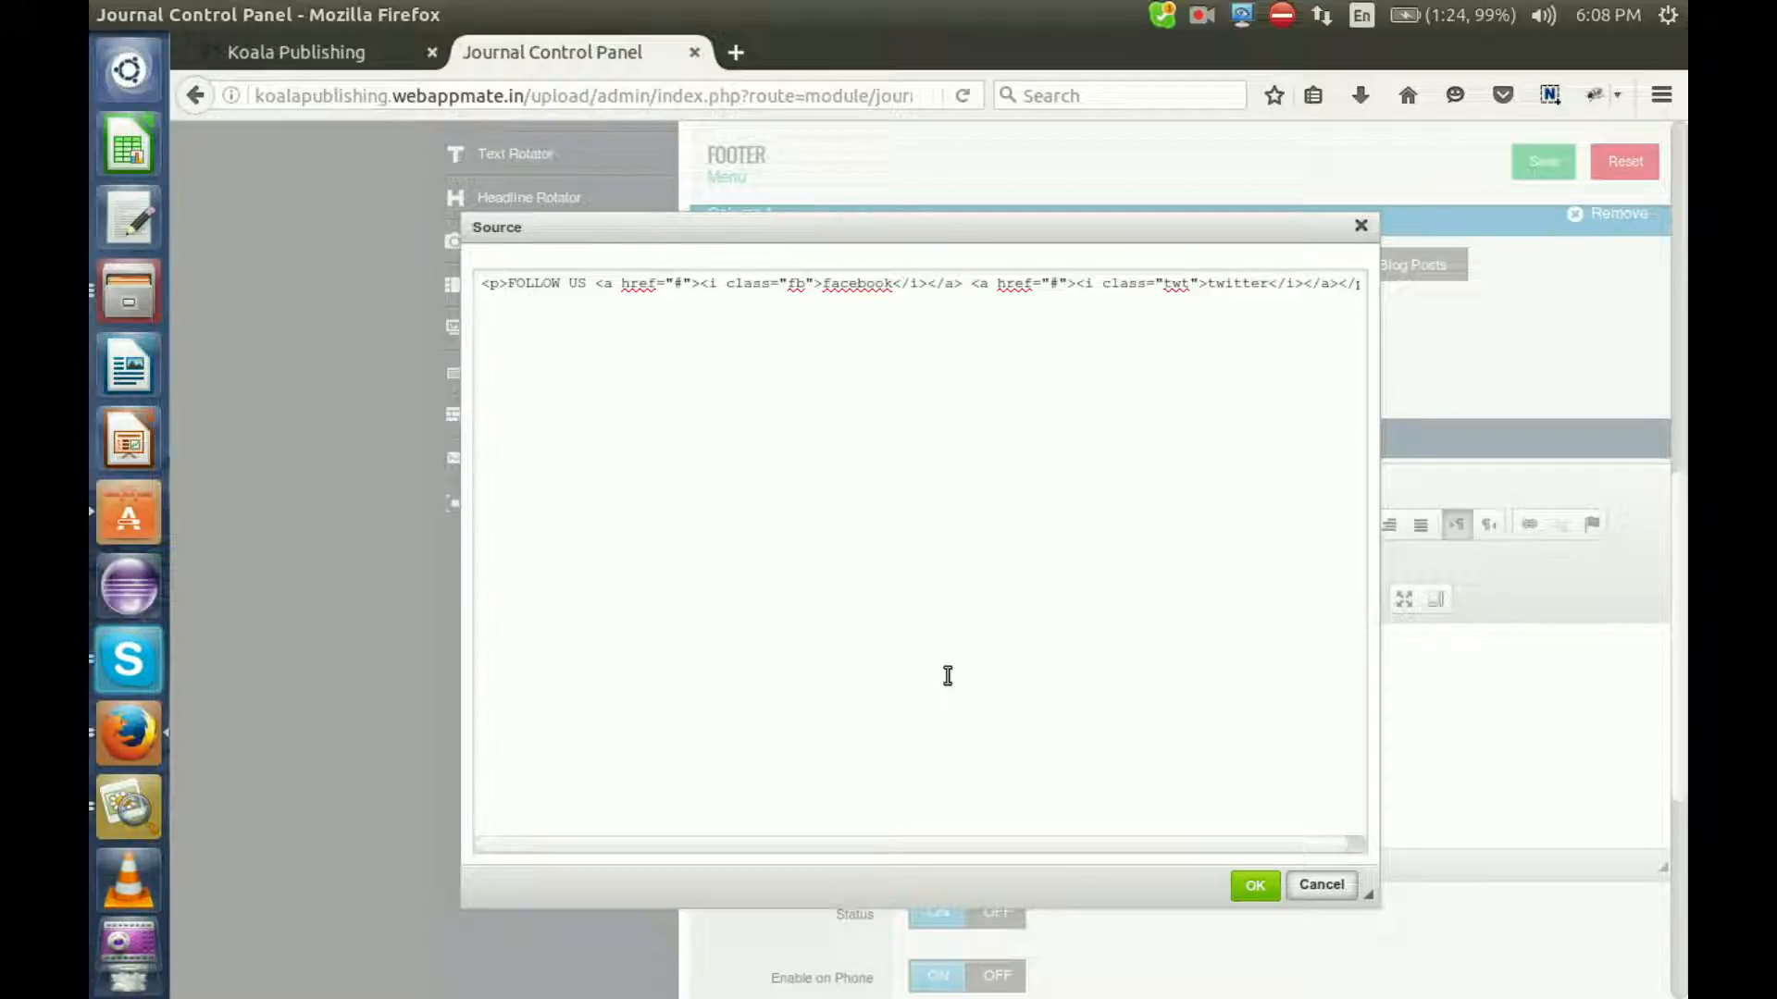
left_click(1253, 884)
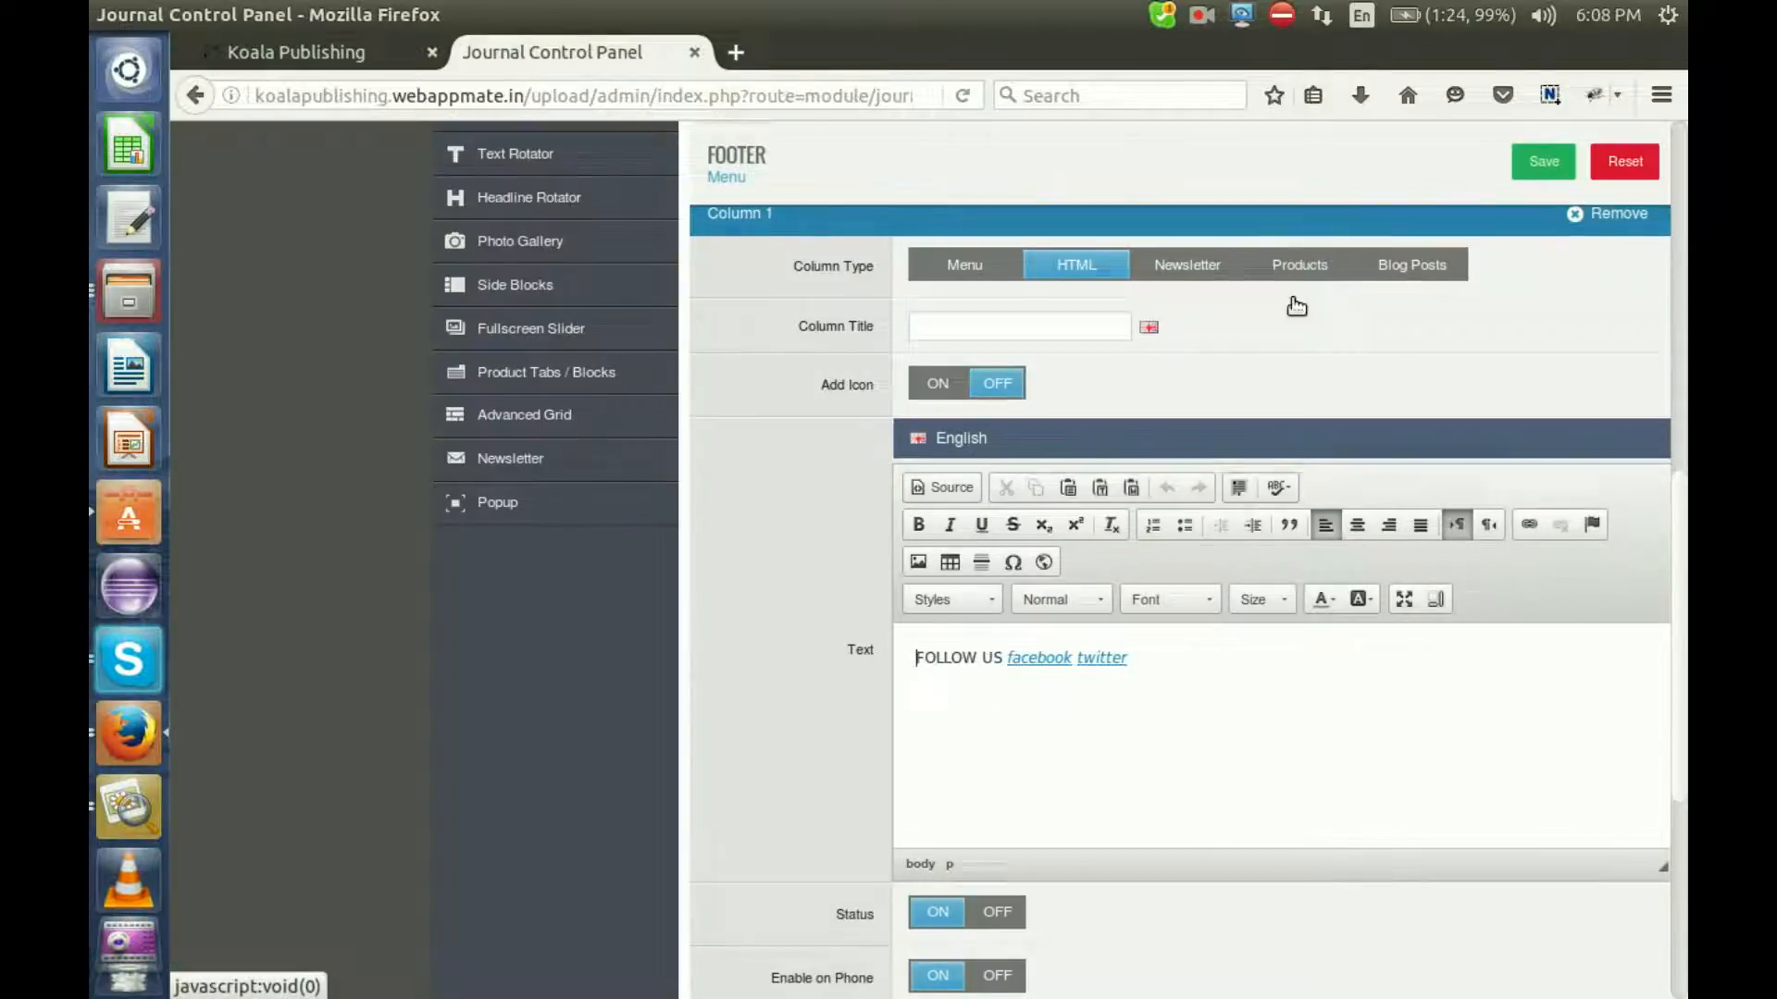
scroll("down", 3)
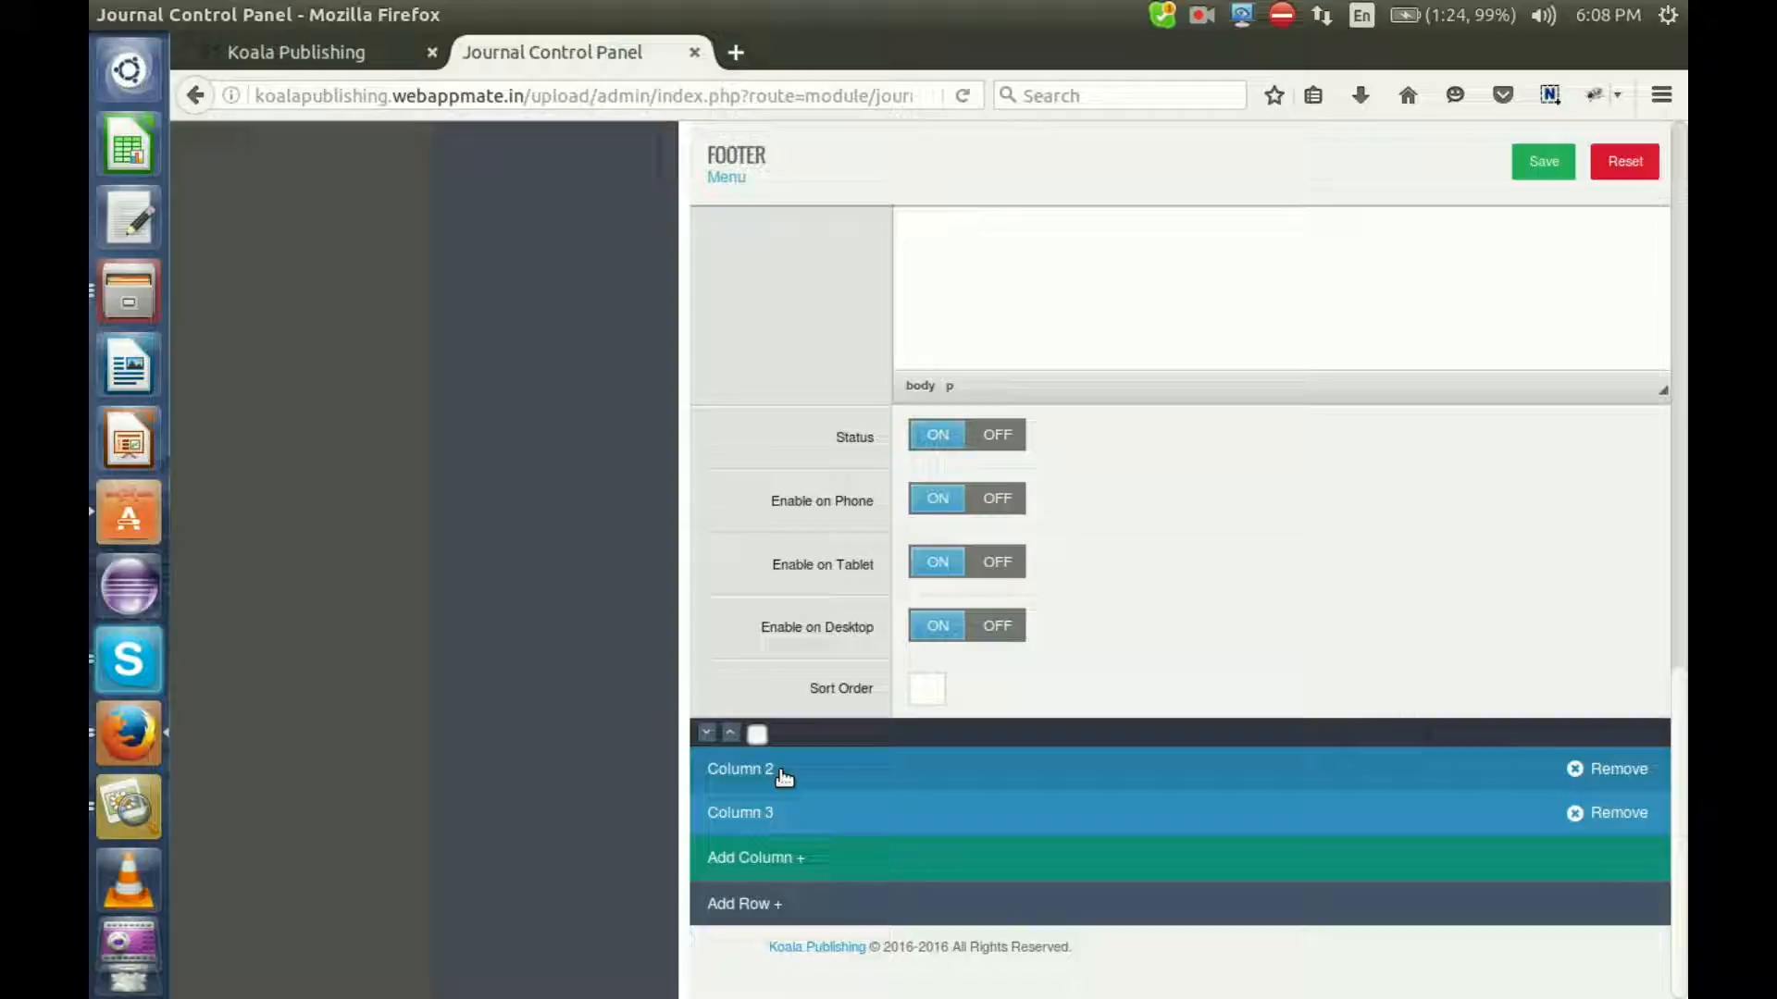
Expand Column 2 to view its sign-up text, then check the live Koala Publishing storefront
left_click(738, 768)
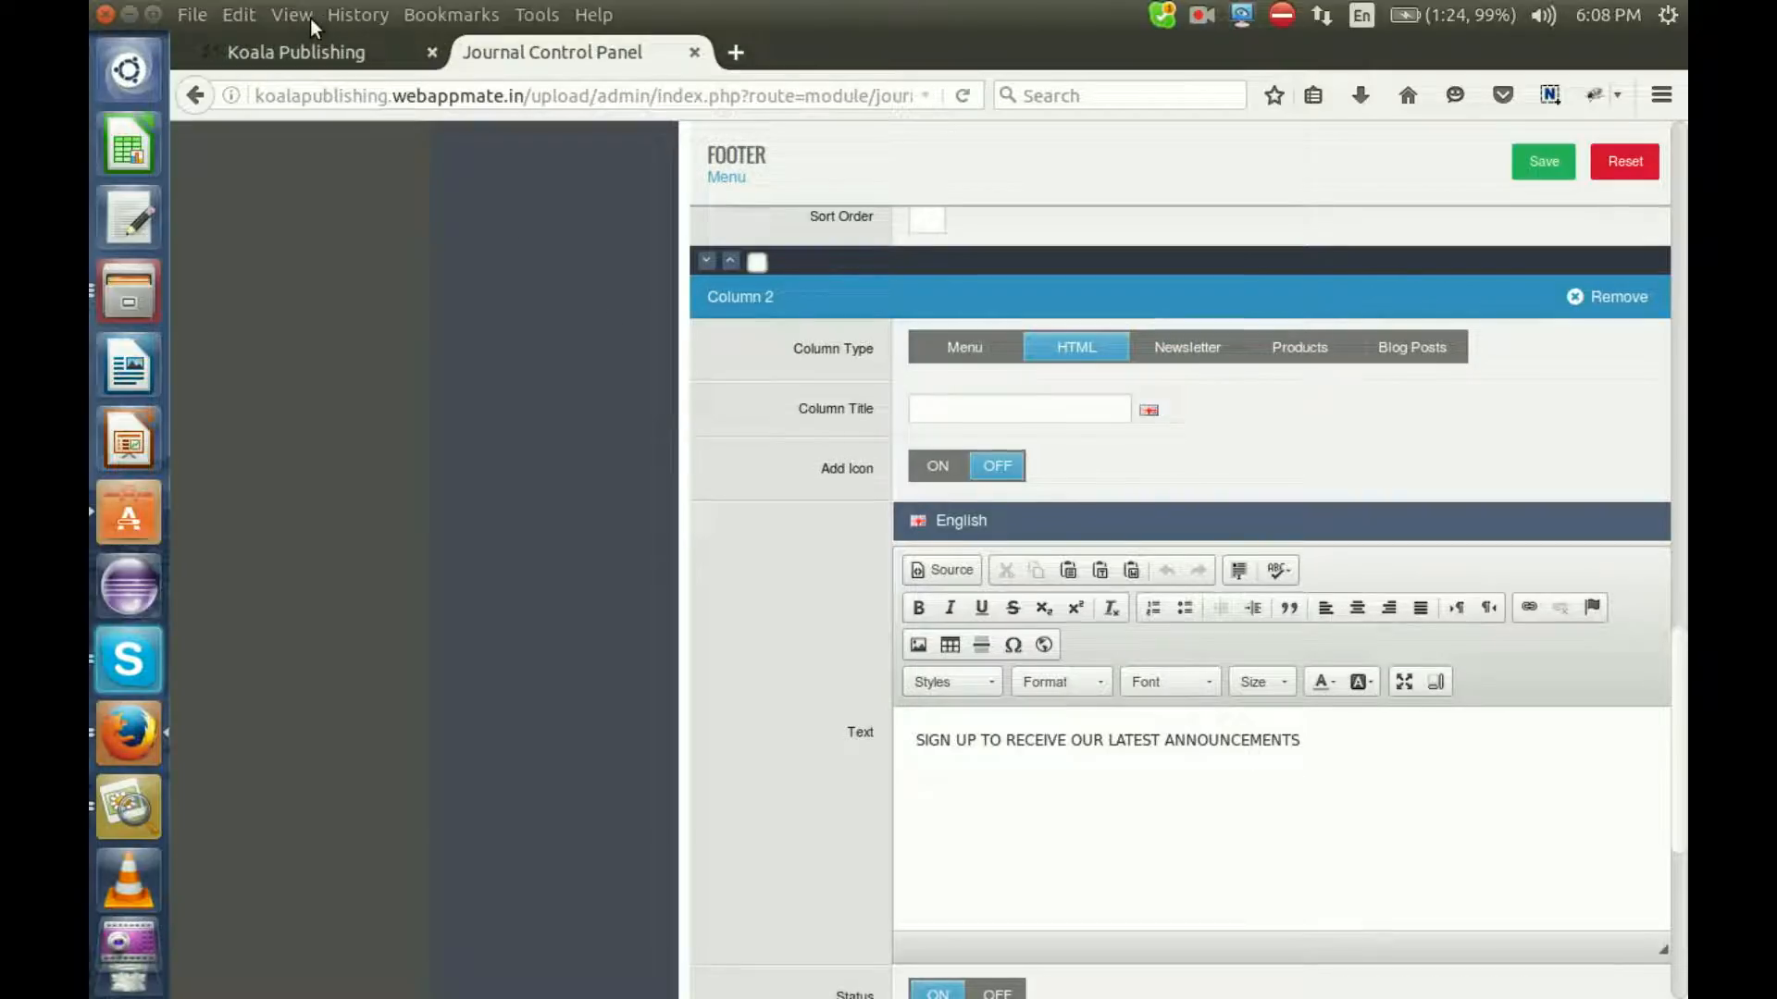
left_click(297, 52)
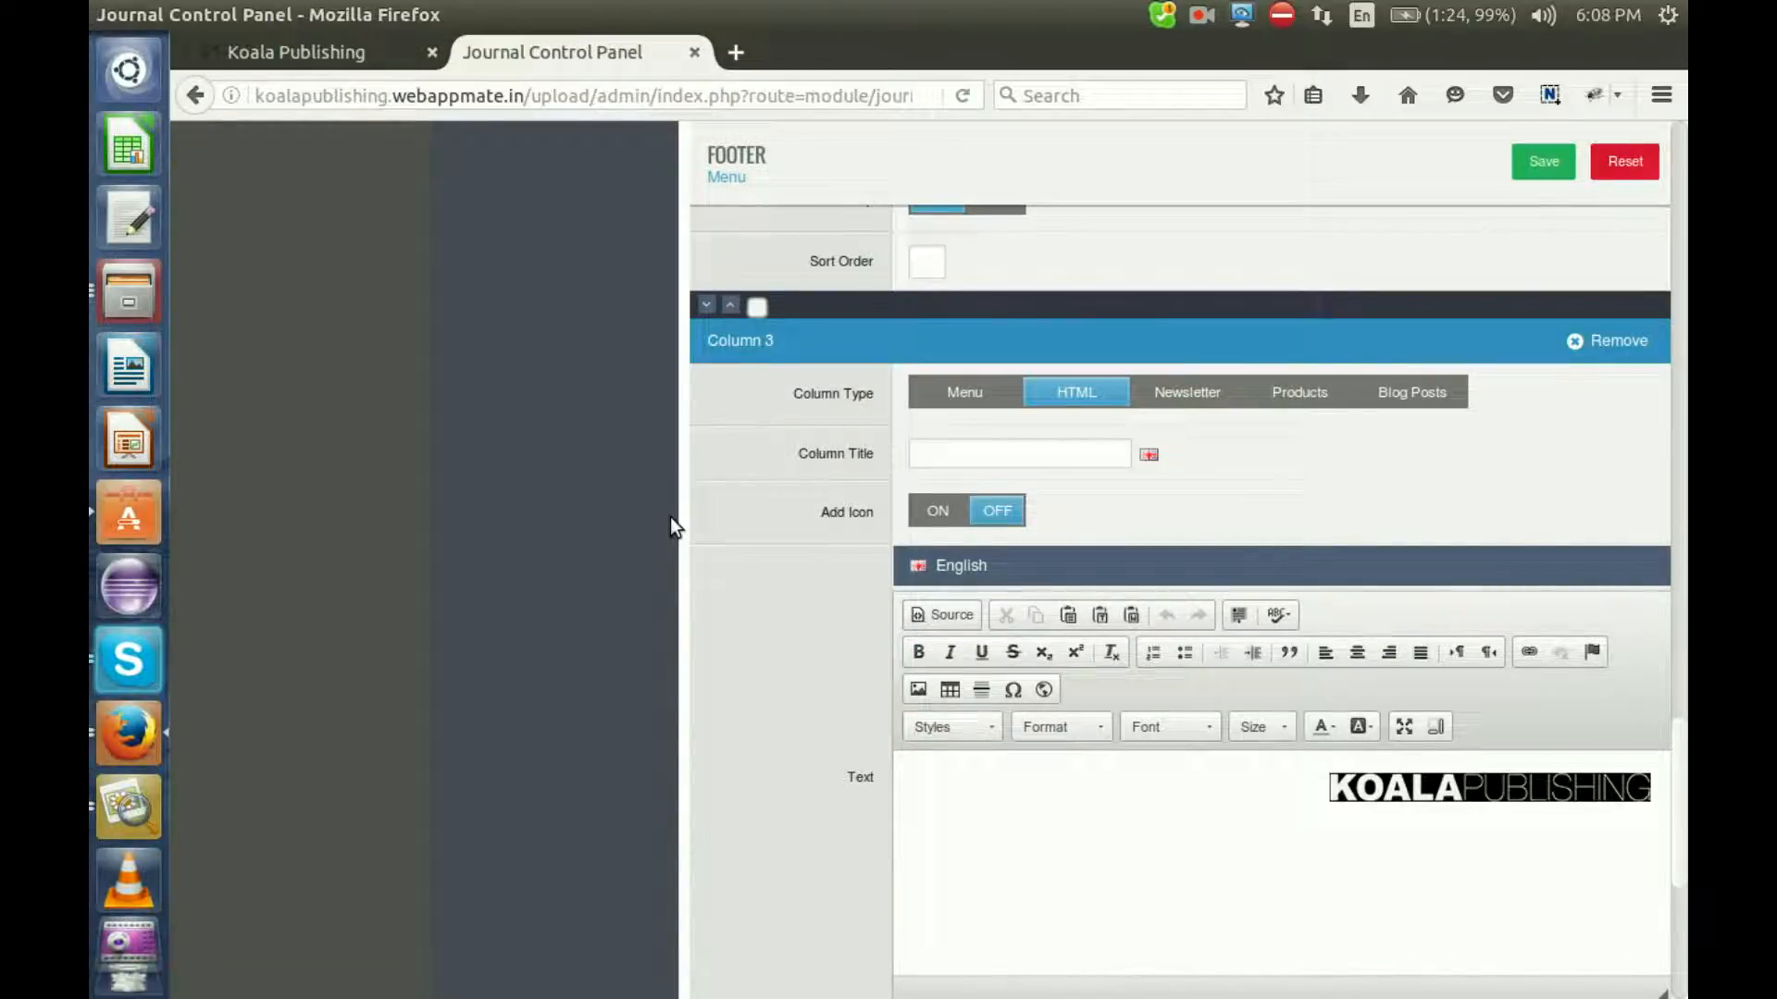
left_click(297, 52)
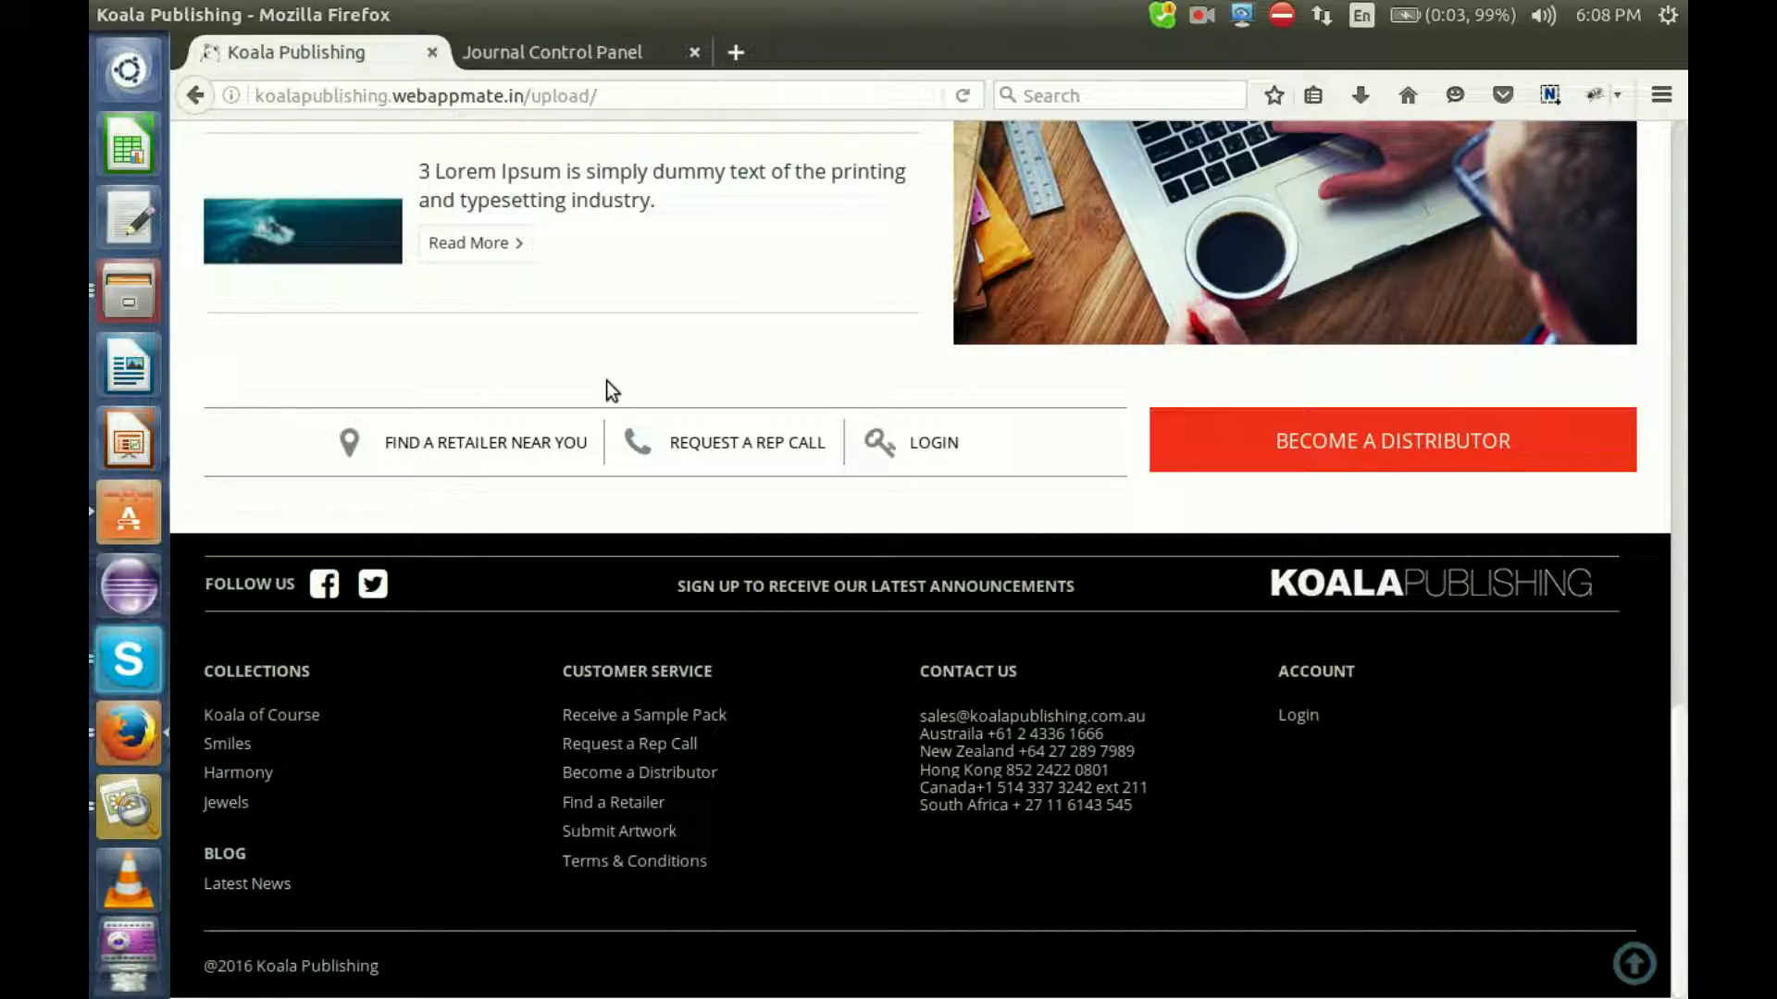
Return to the Journal Control Panel with Row 2 expanded
left_click(552, 52)
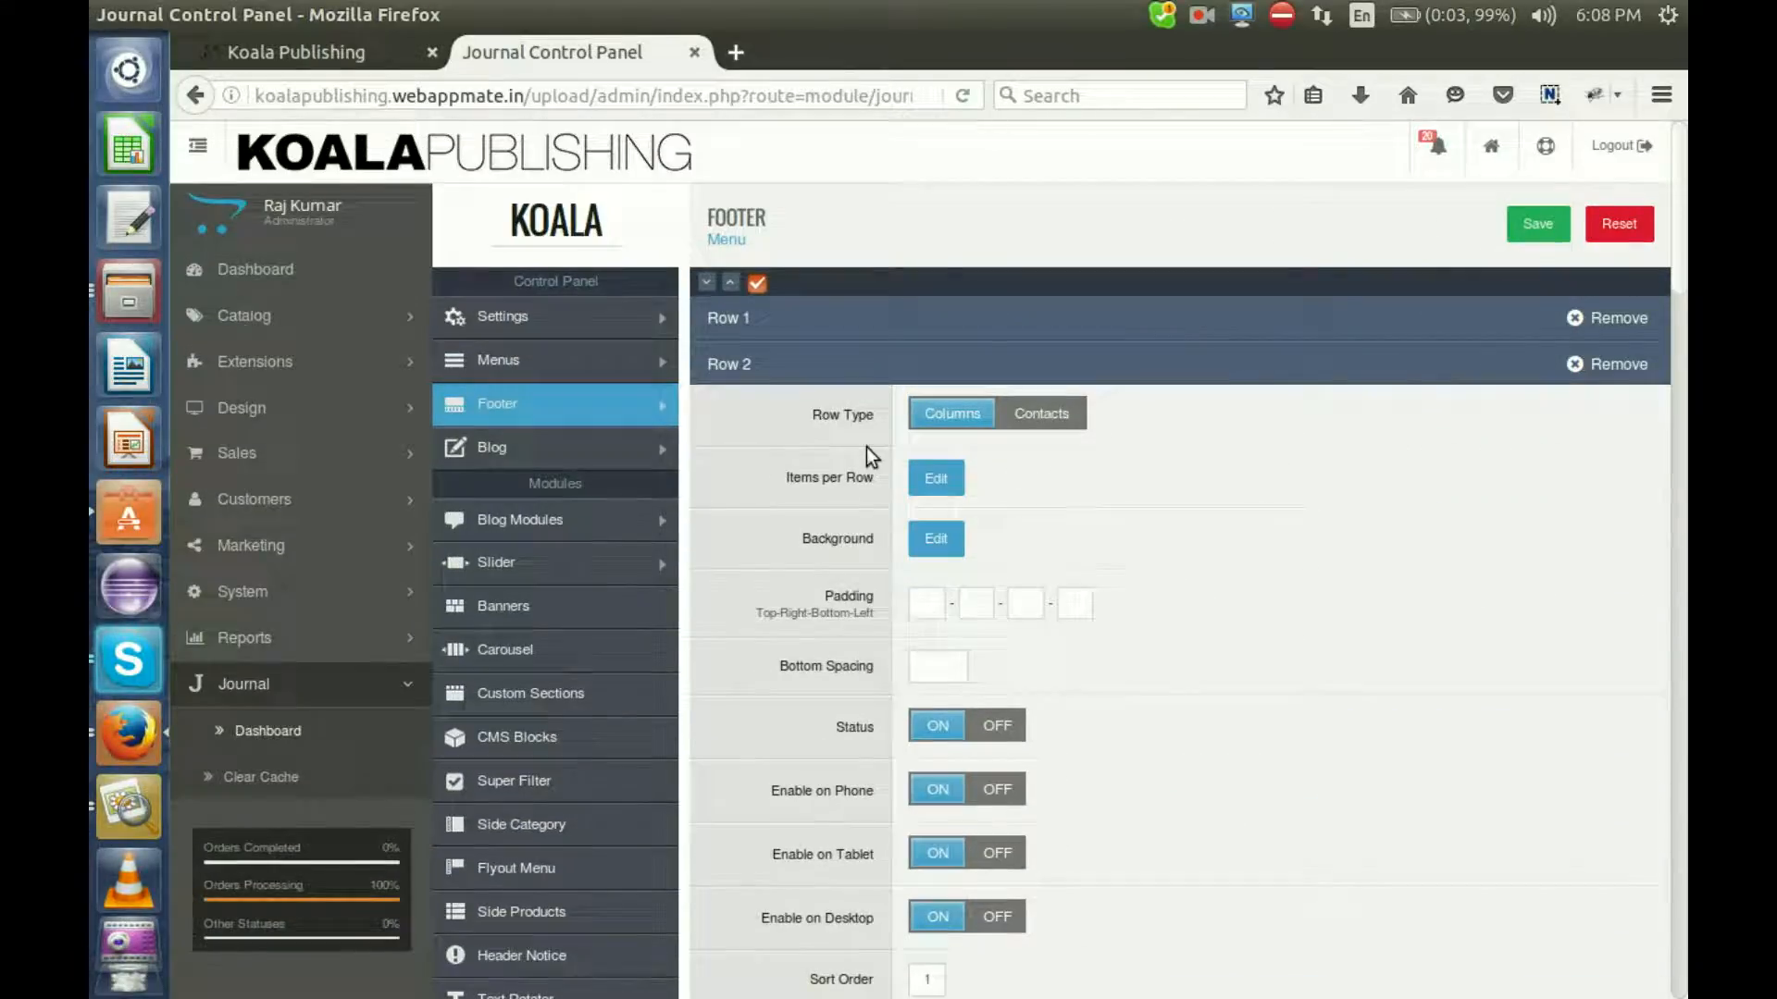
Review COLLECTIONS items: Koala of Course, Smiles, Harmony, Jewels, BLOG, Latest News
scroll("down", 3)
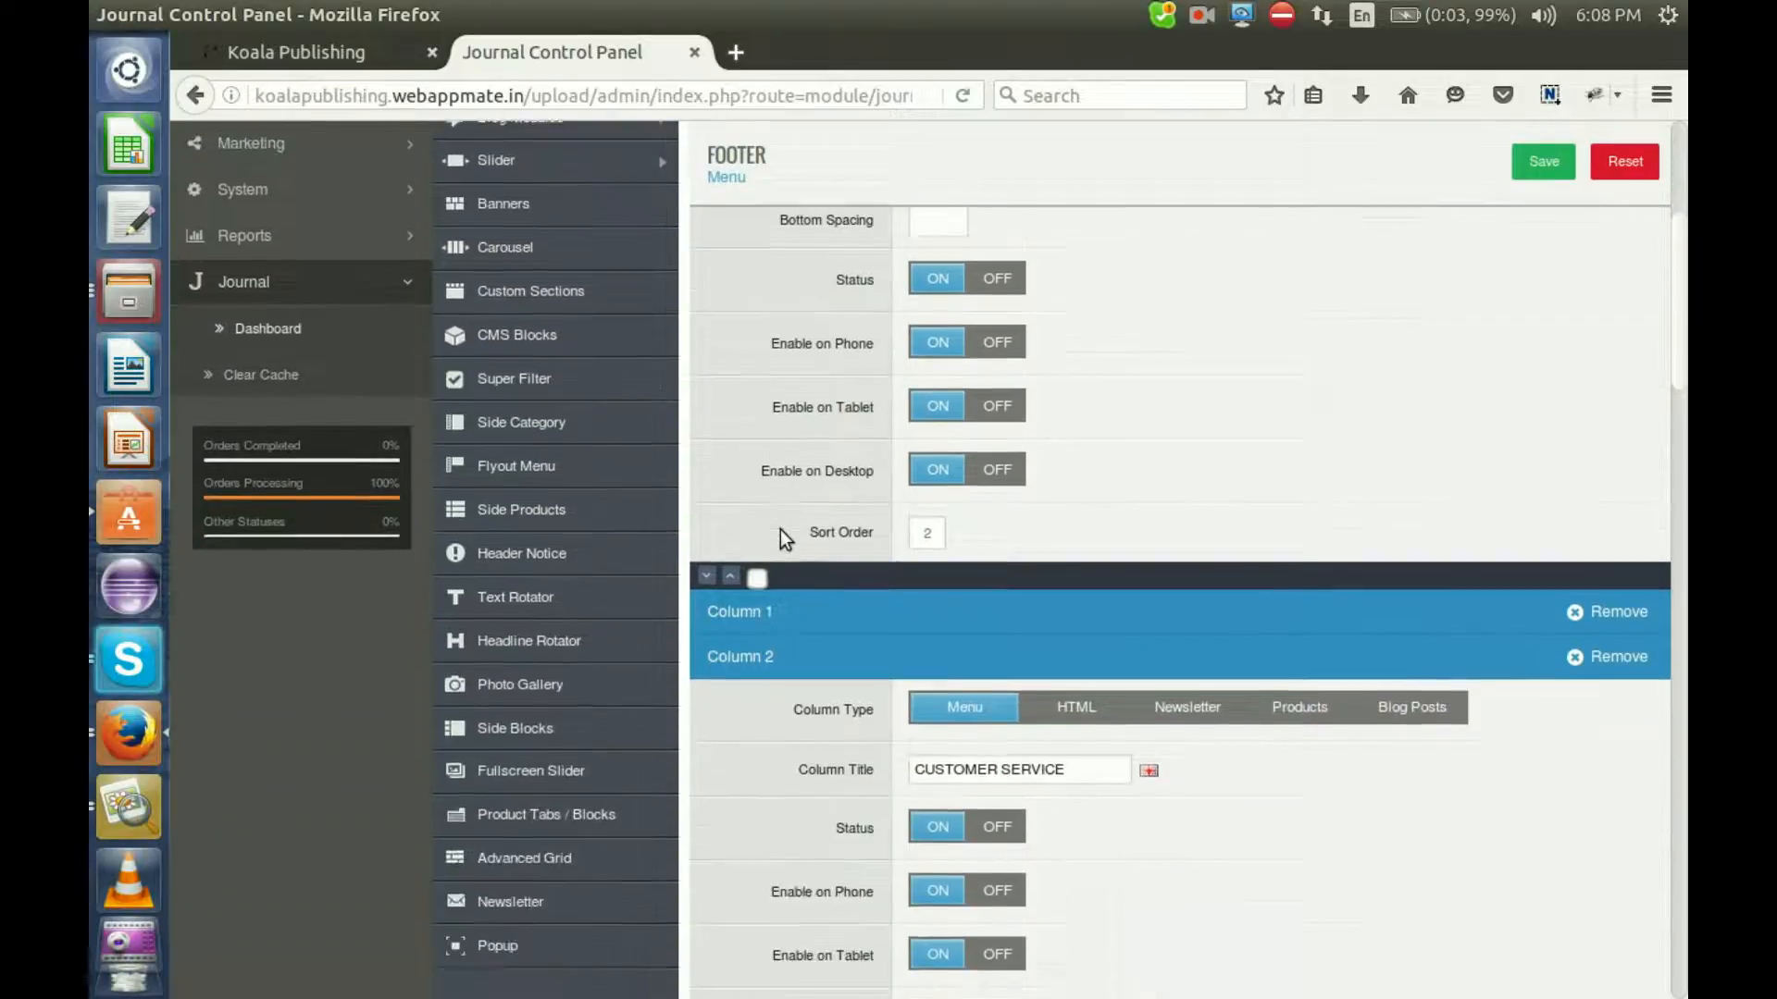
scroll("down", 3)
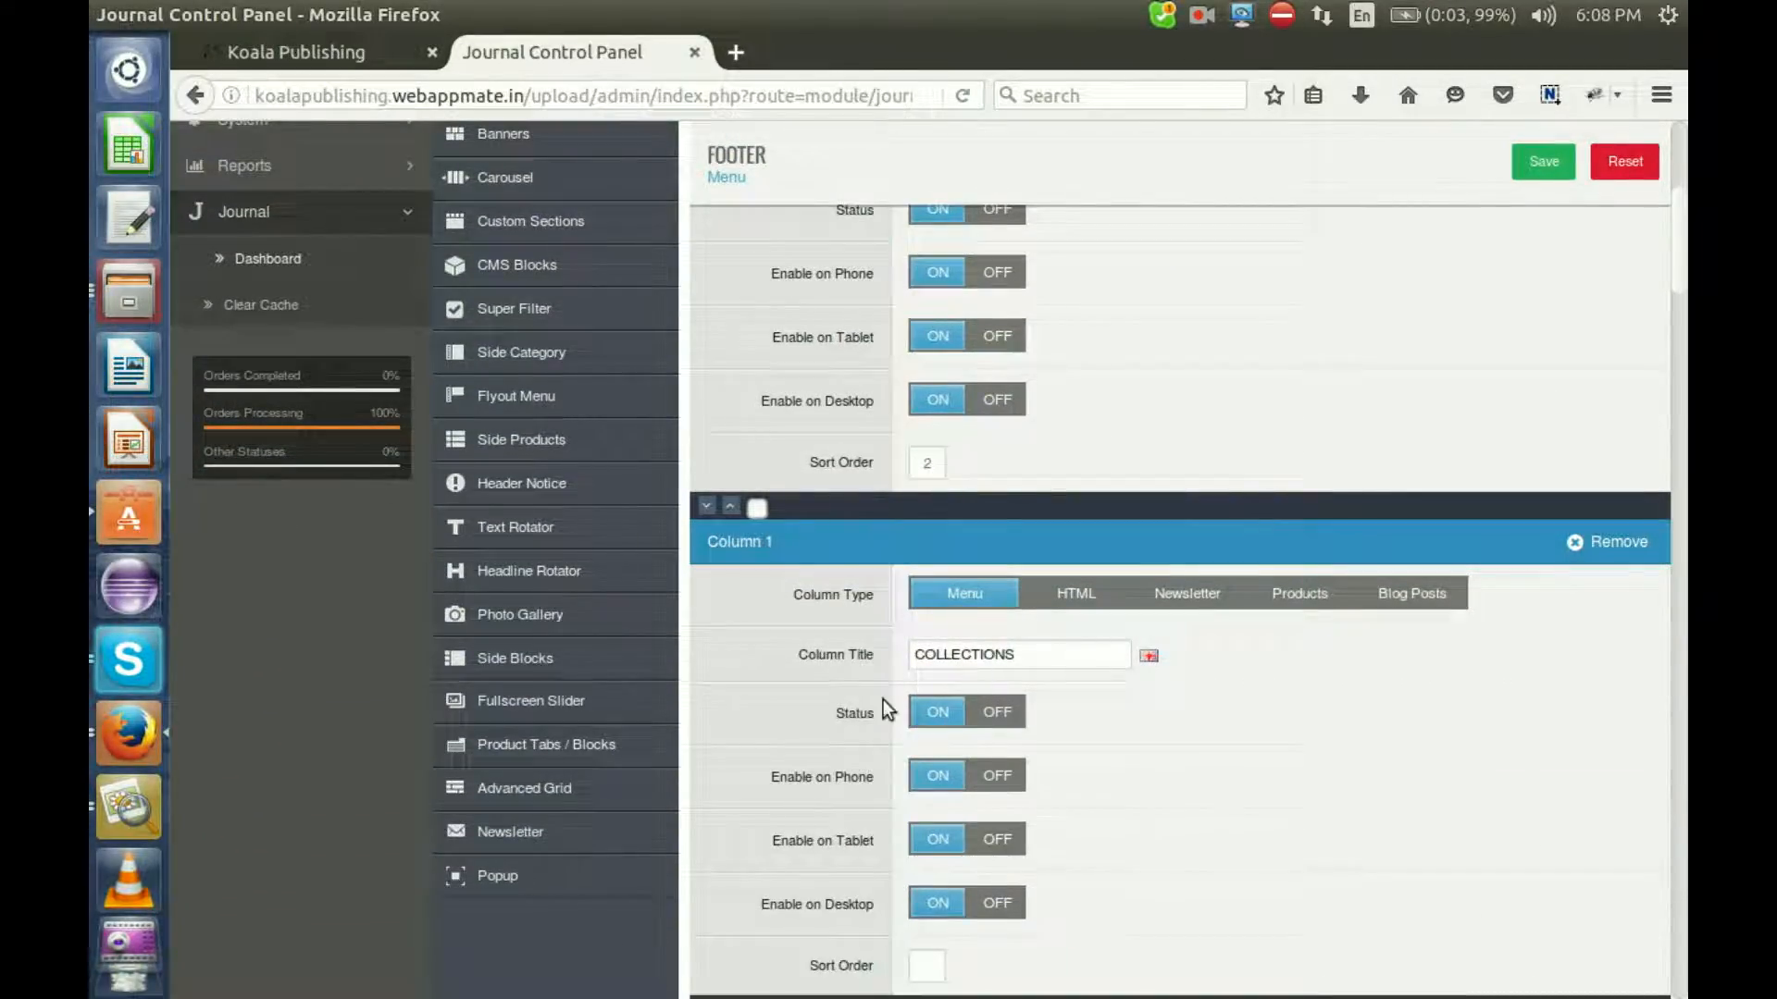
scroll("down", 3)
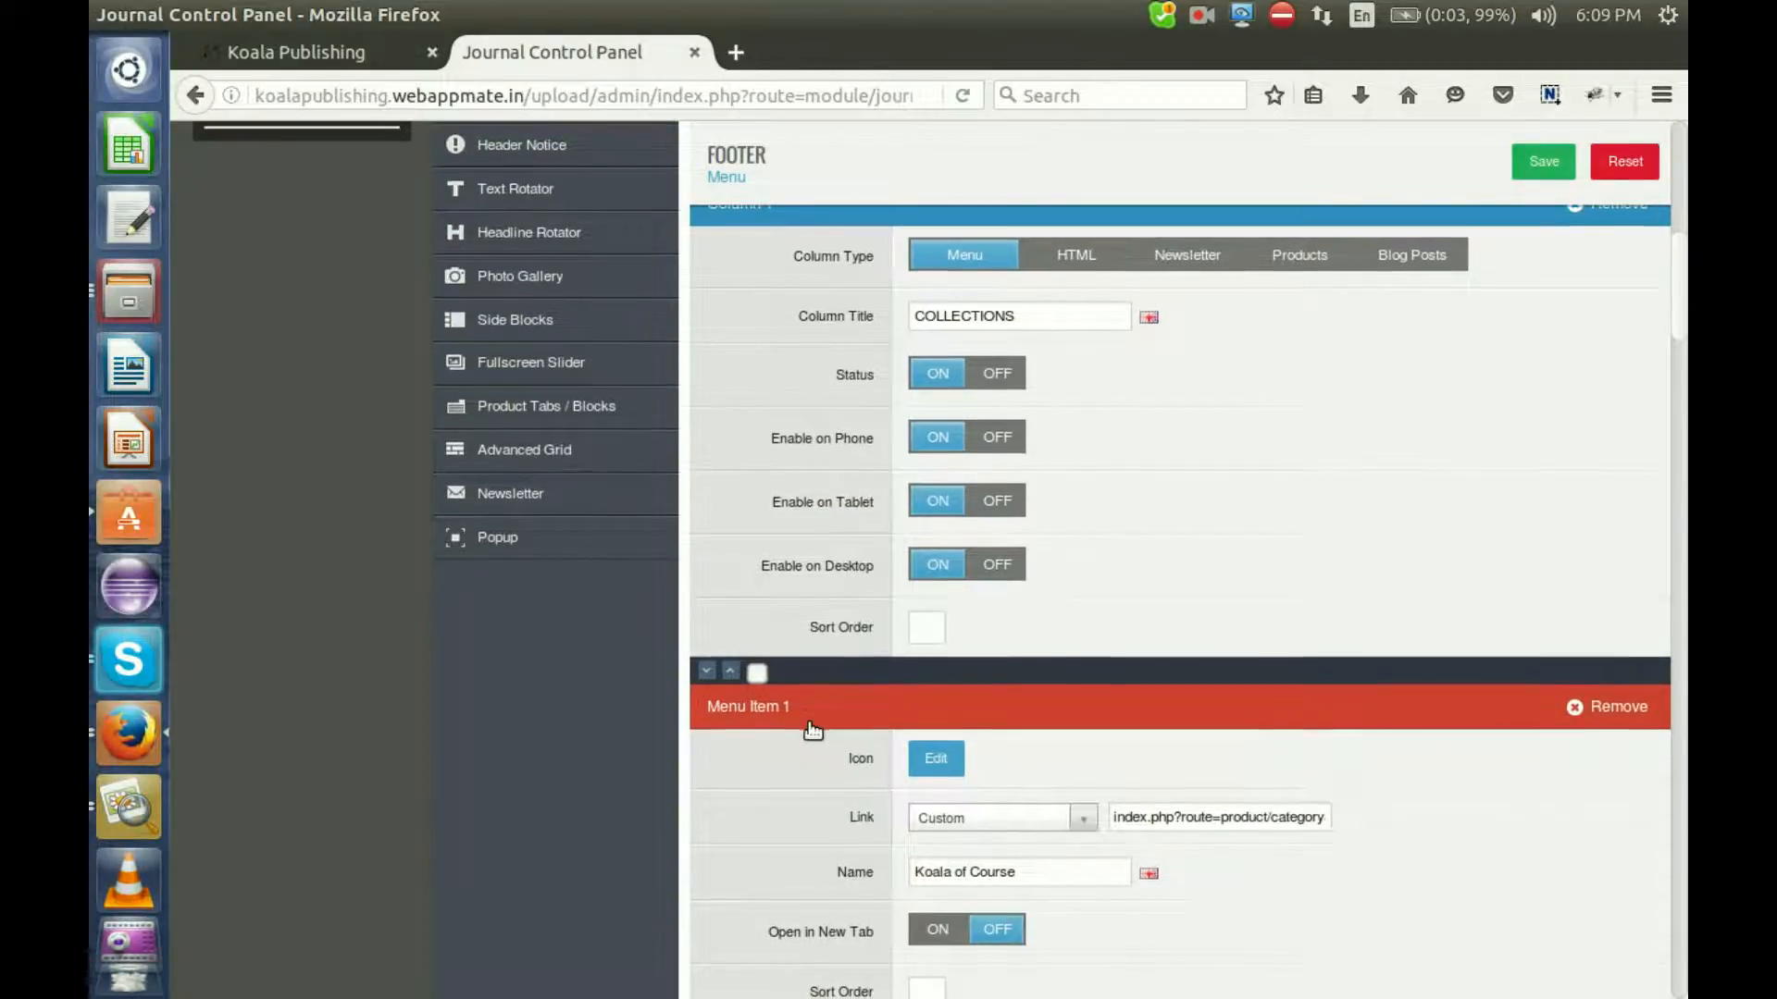
scroll("down", 3)
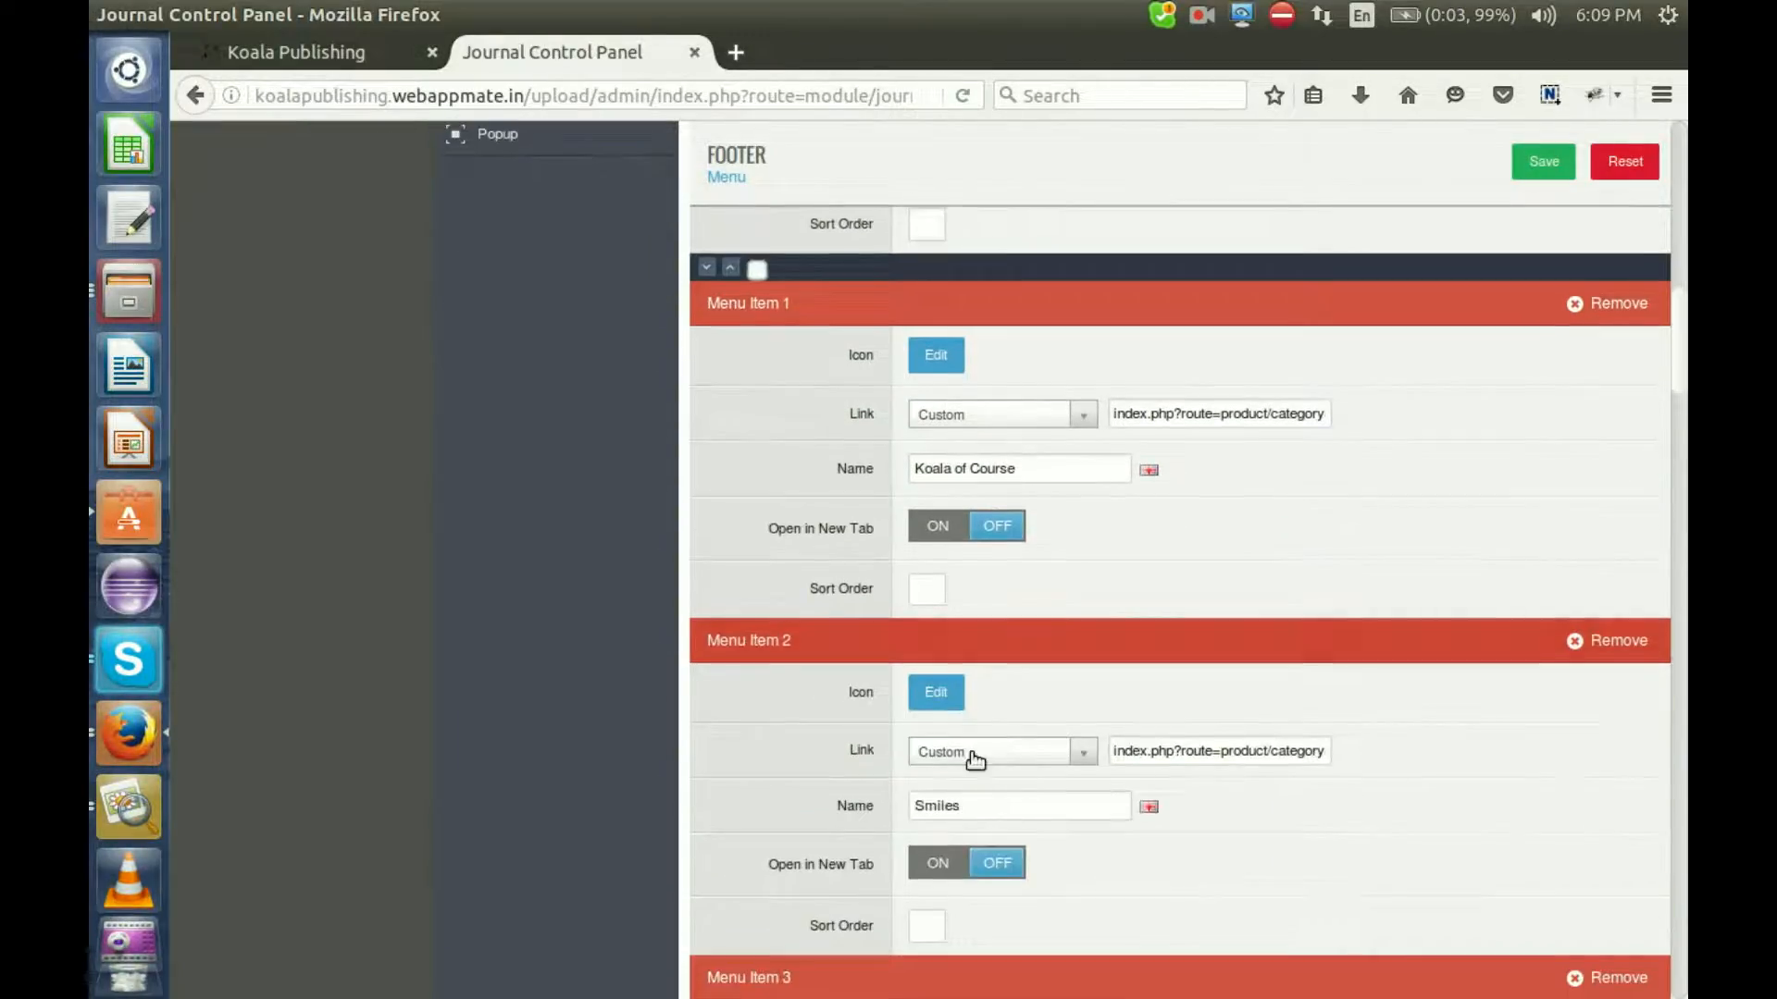
scroll("down", 3)
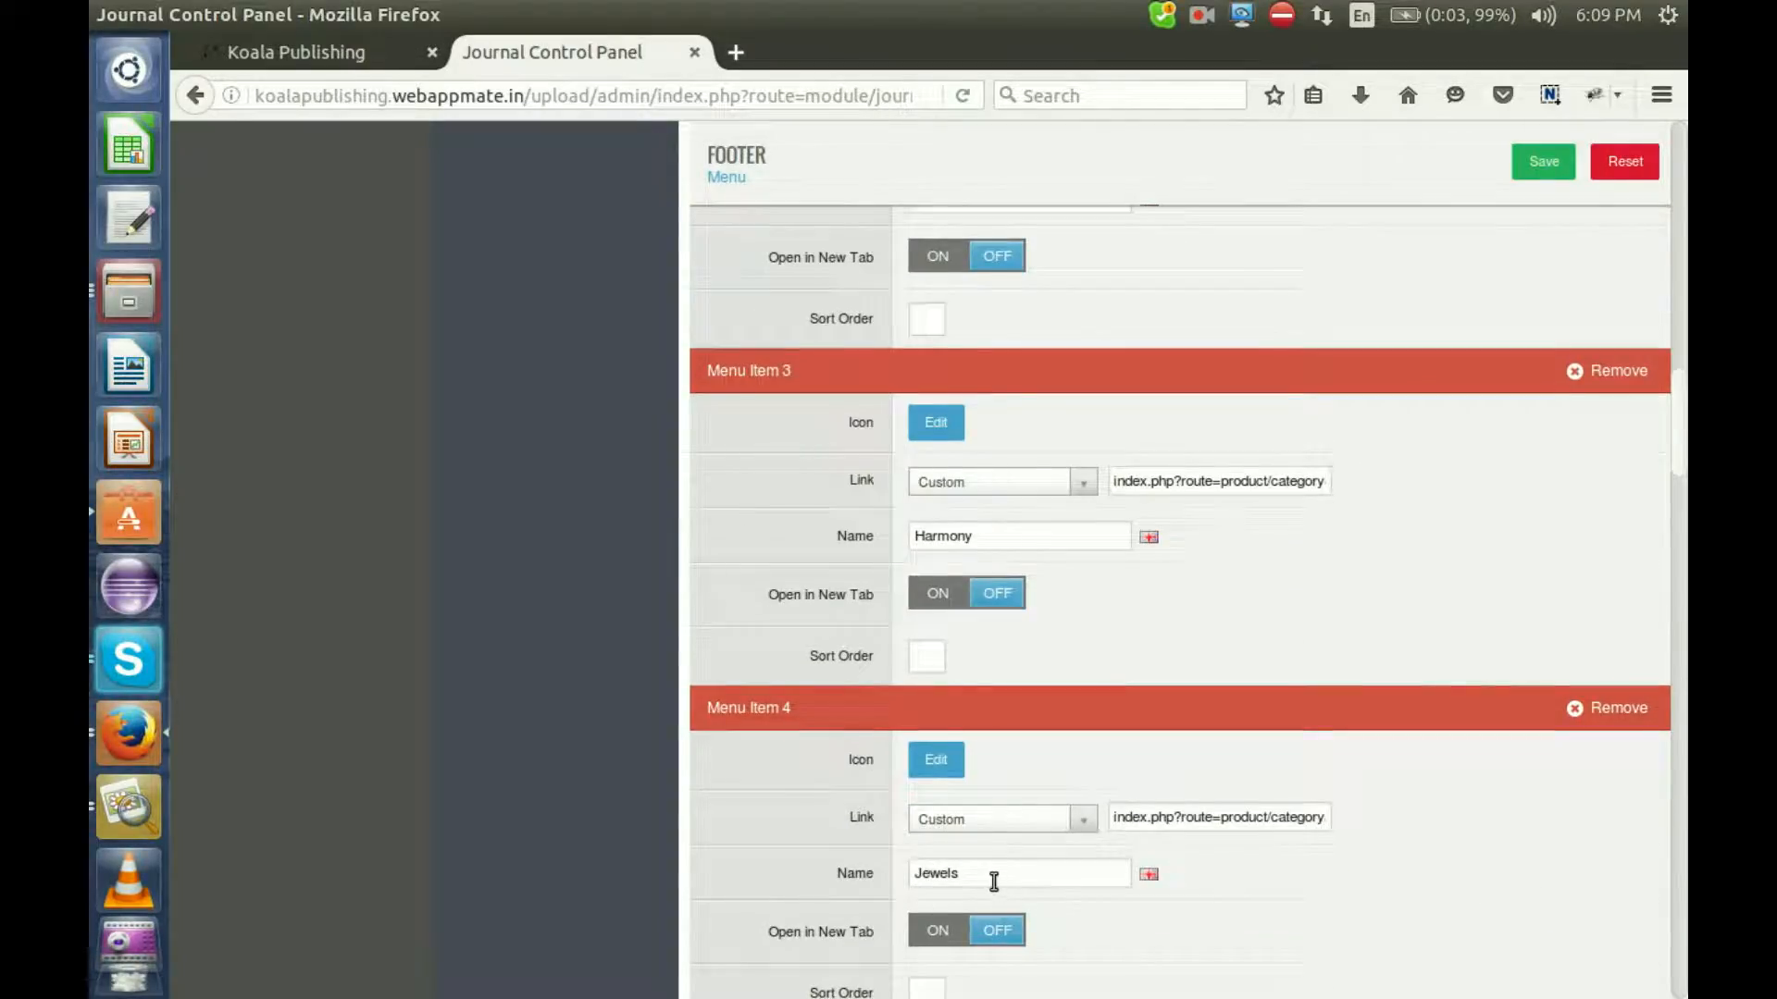
scroll("down", 3)
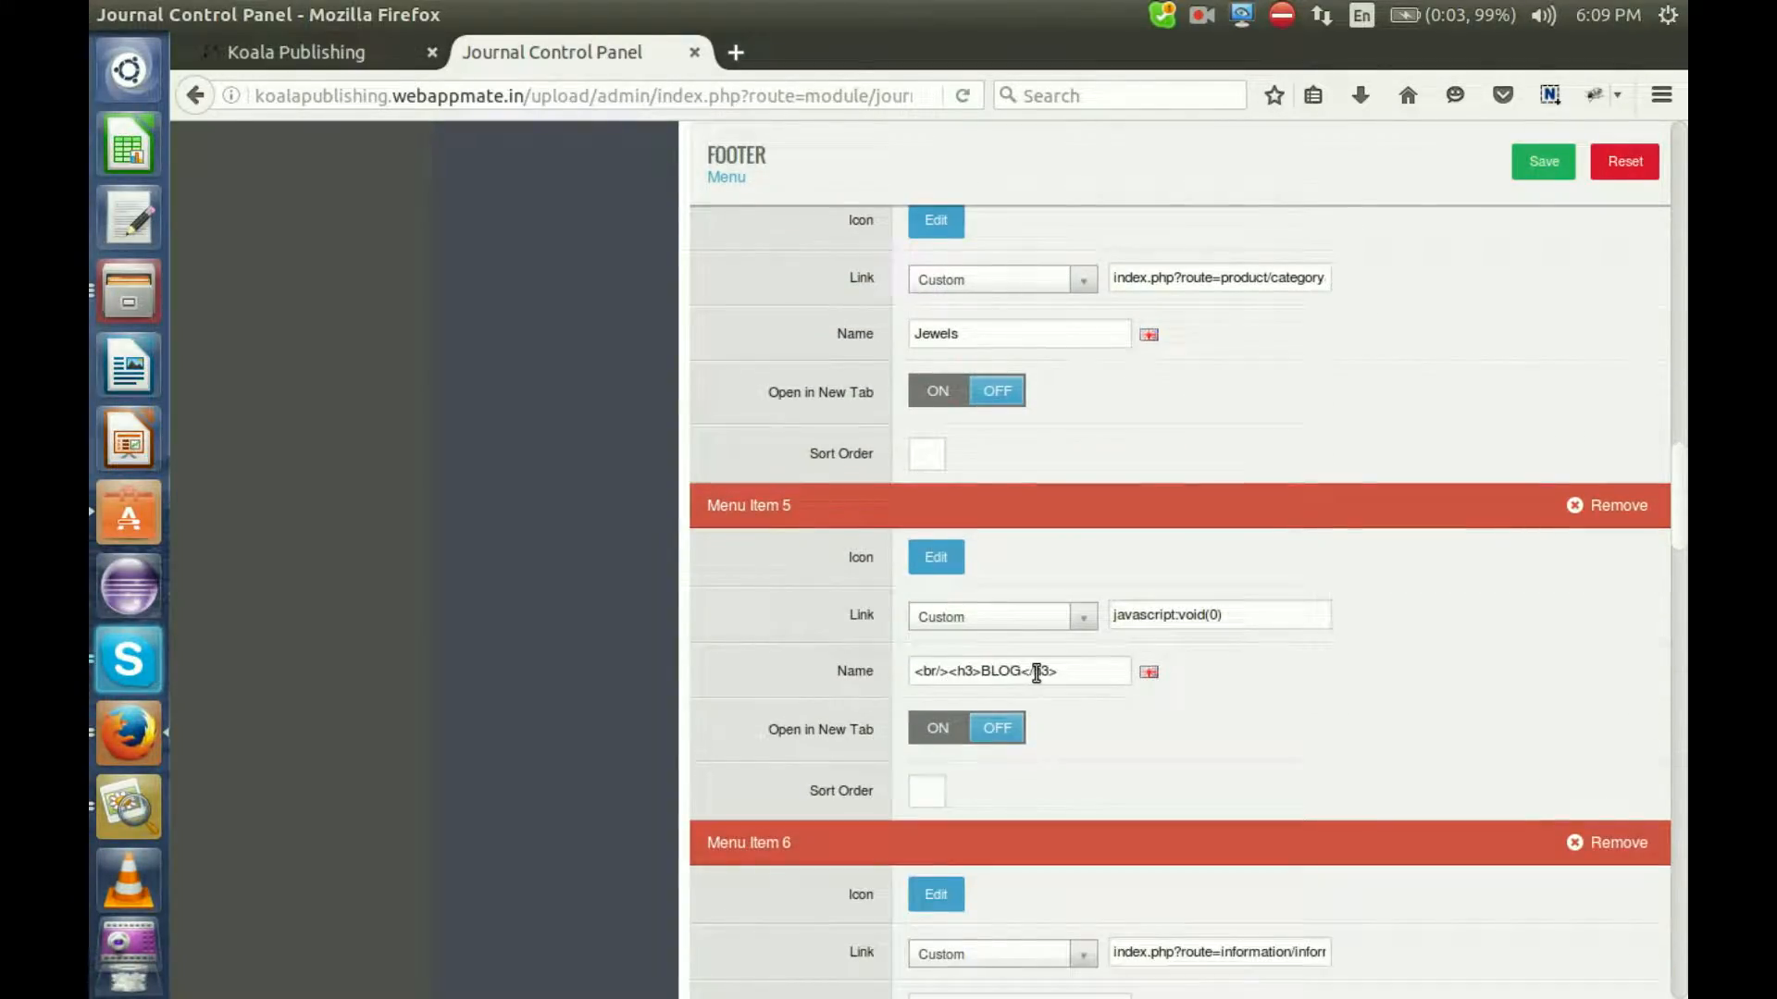
scroll("down", 3)
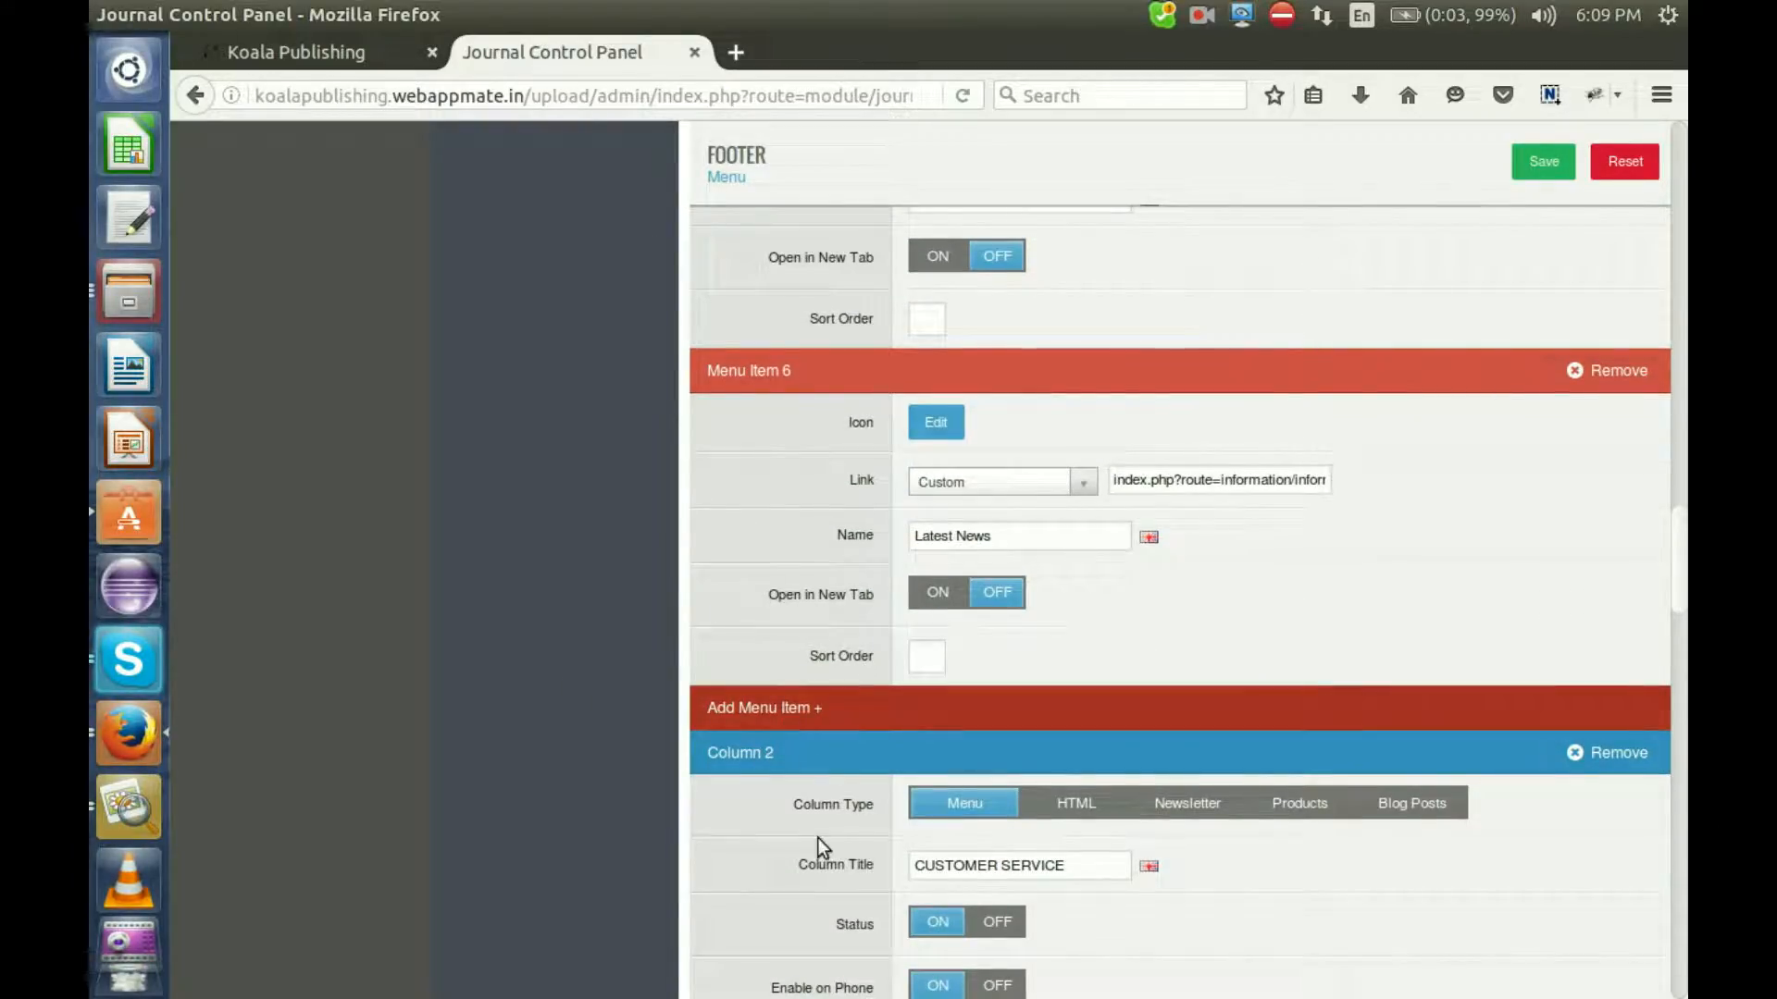
Review CUSTOMER SERVICE items, from Receive a Sample Pack through Submit Artwork
scroll("down", 3)
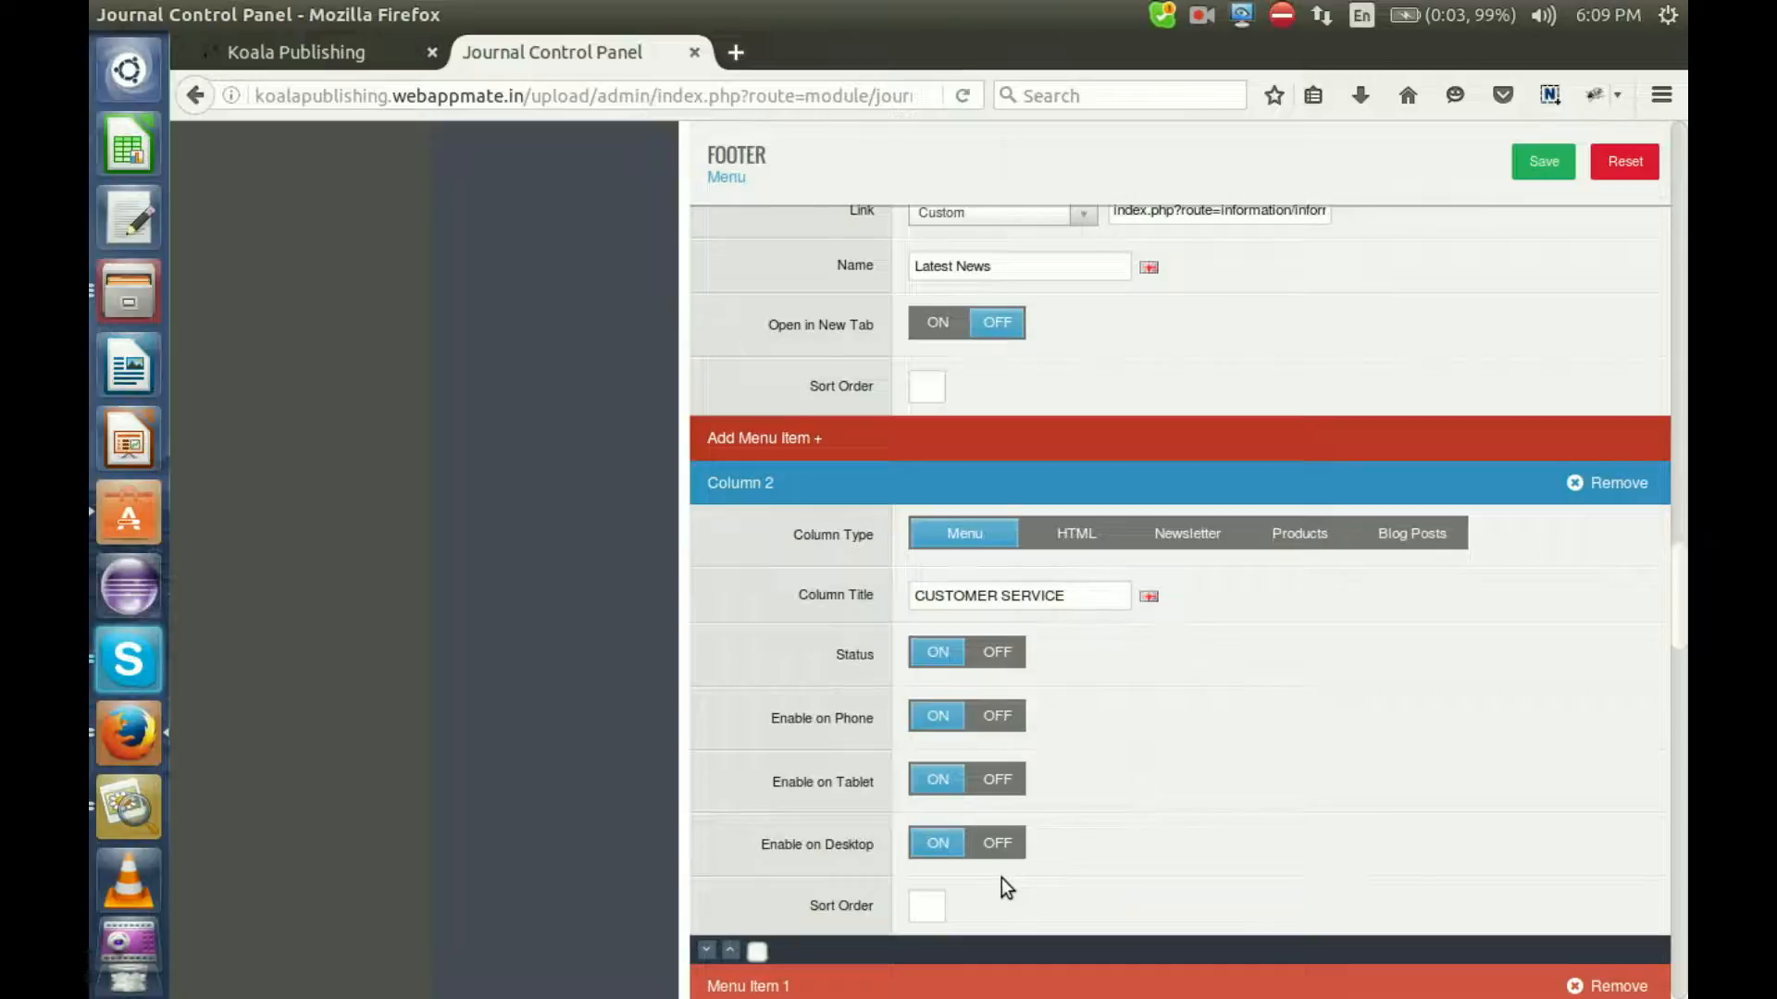
scroll("down", 3)
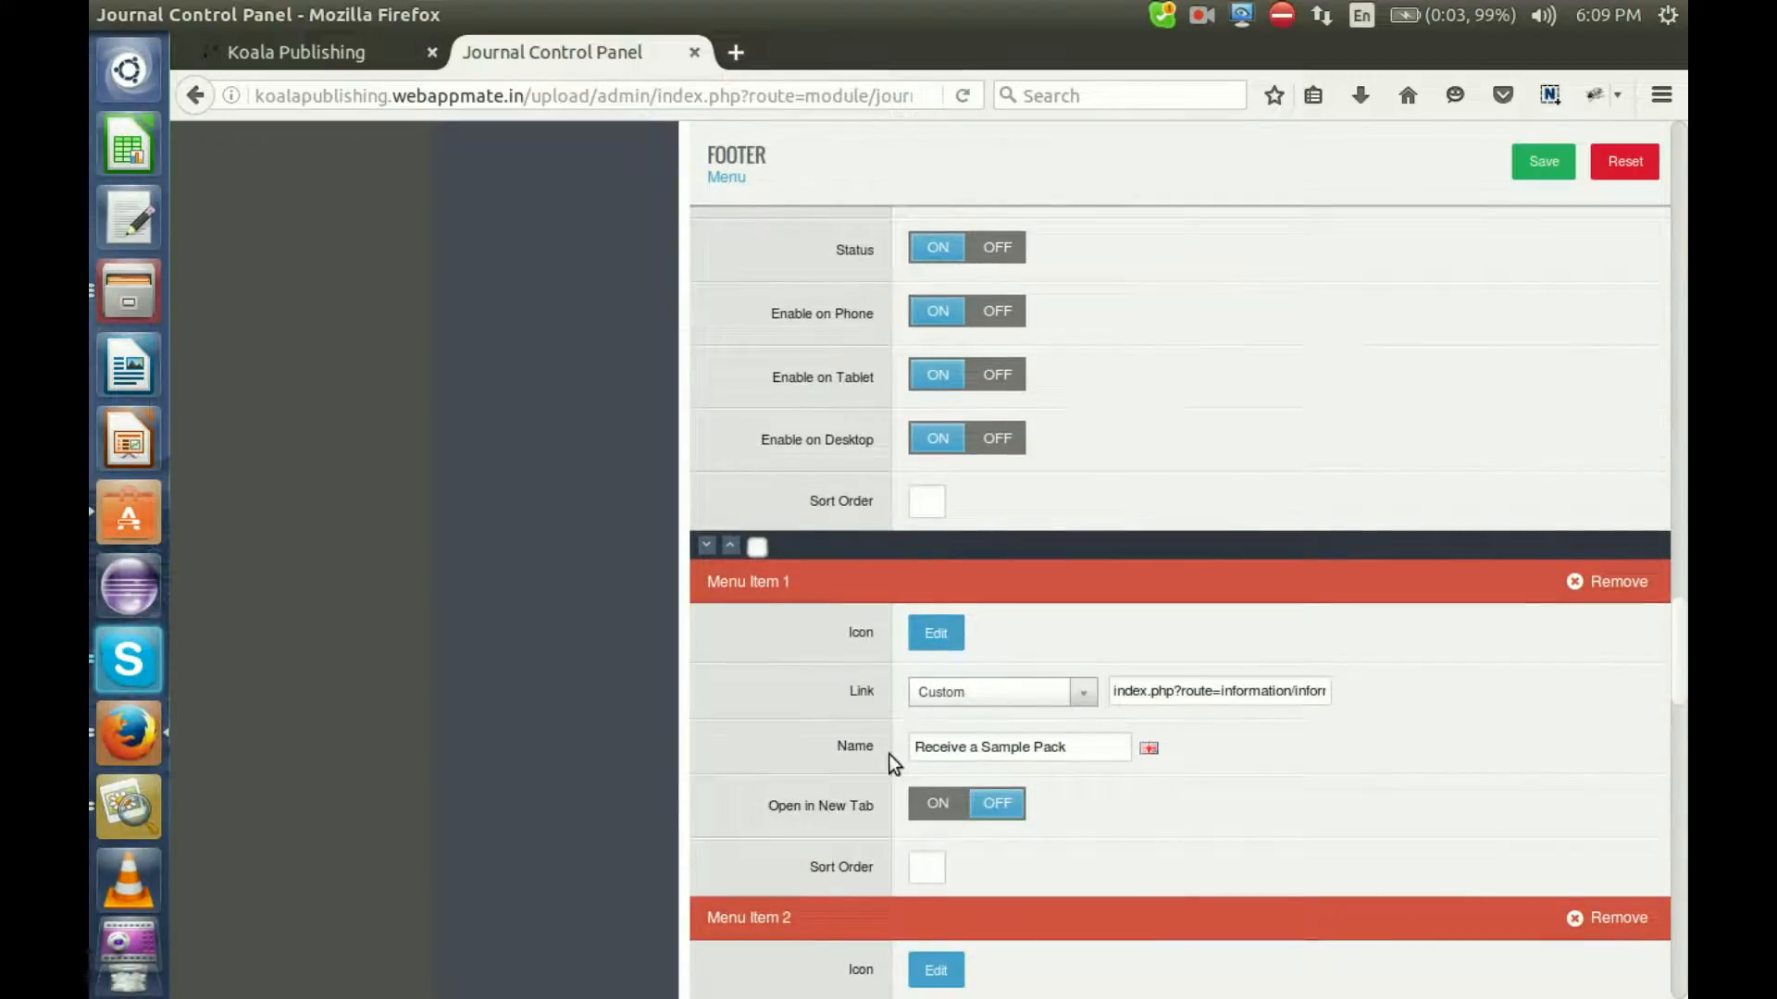
scroll("down", 3)
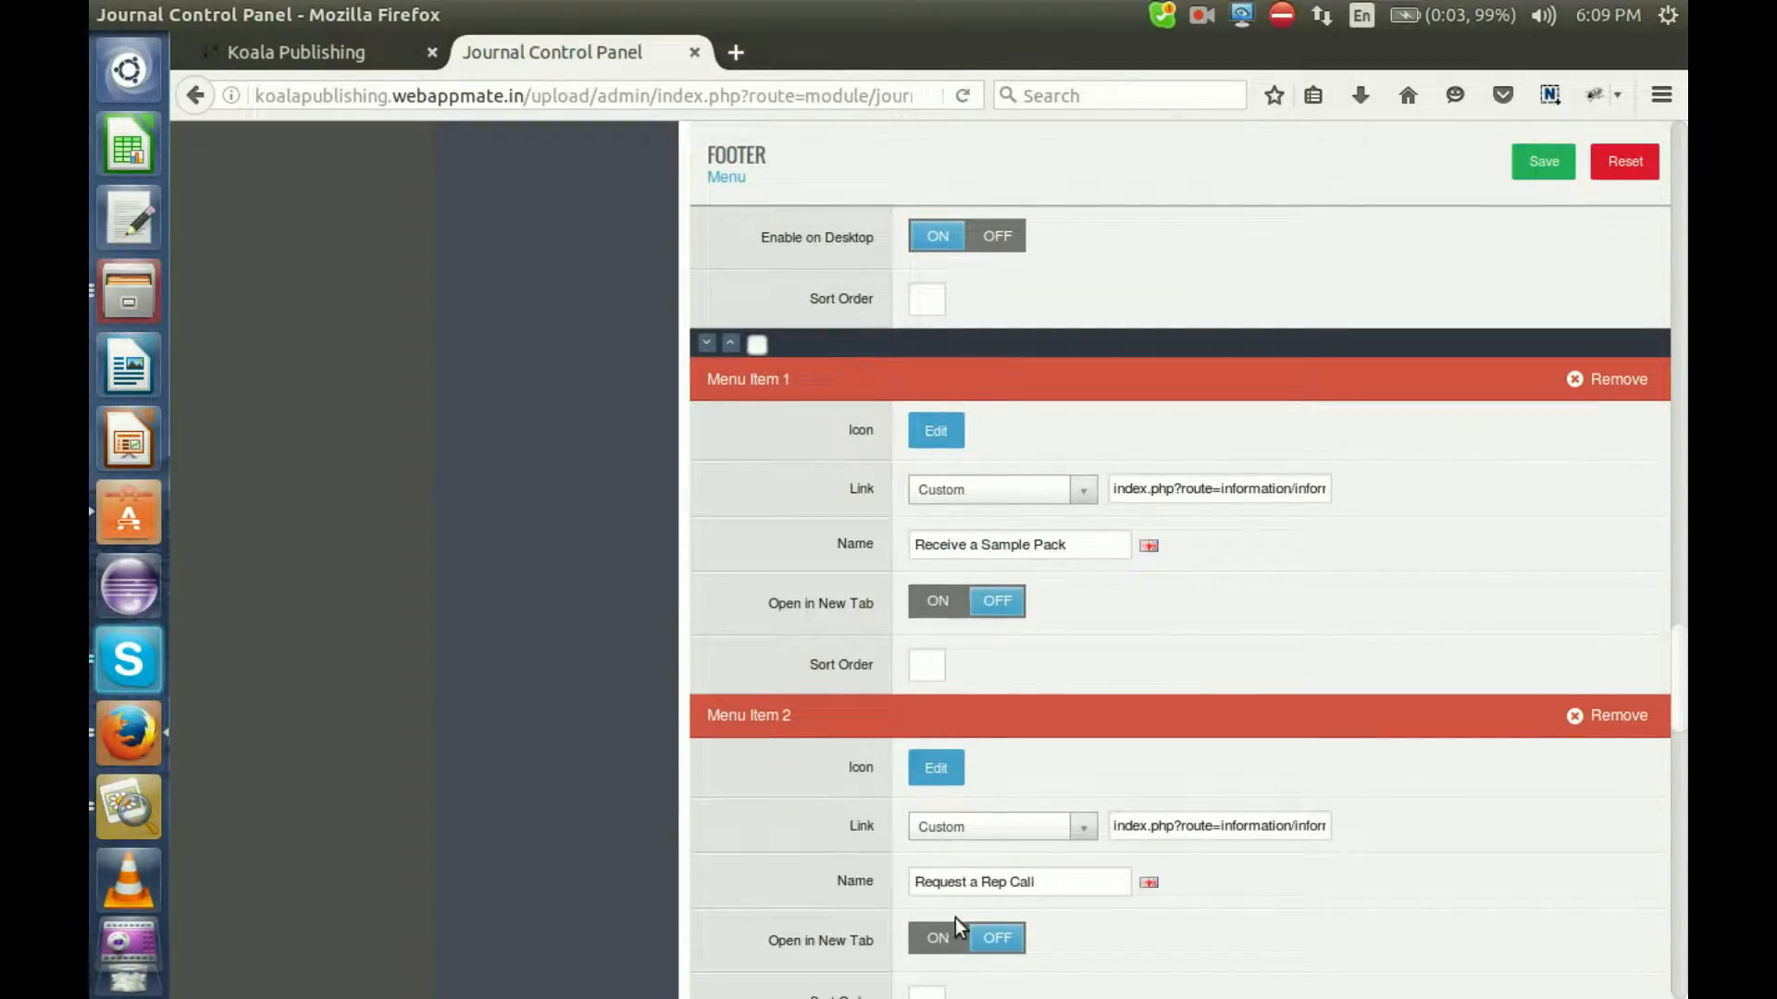
scroll("down", 3)
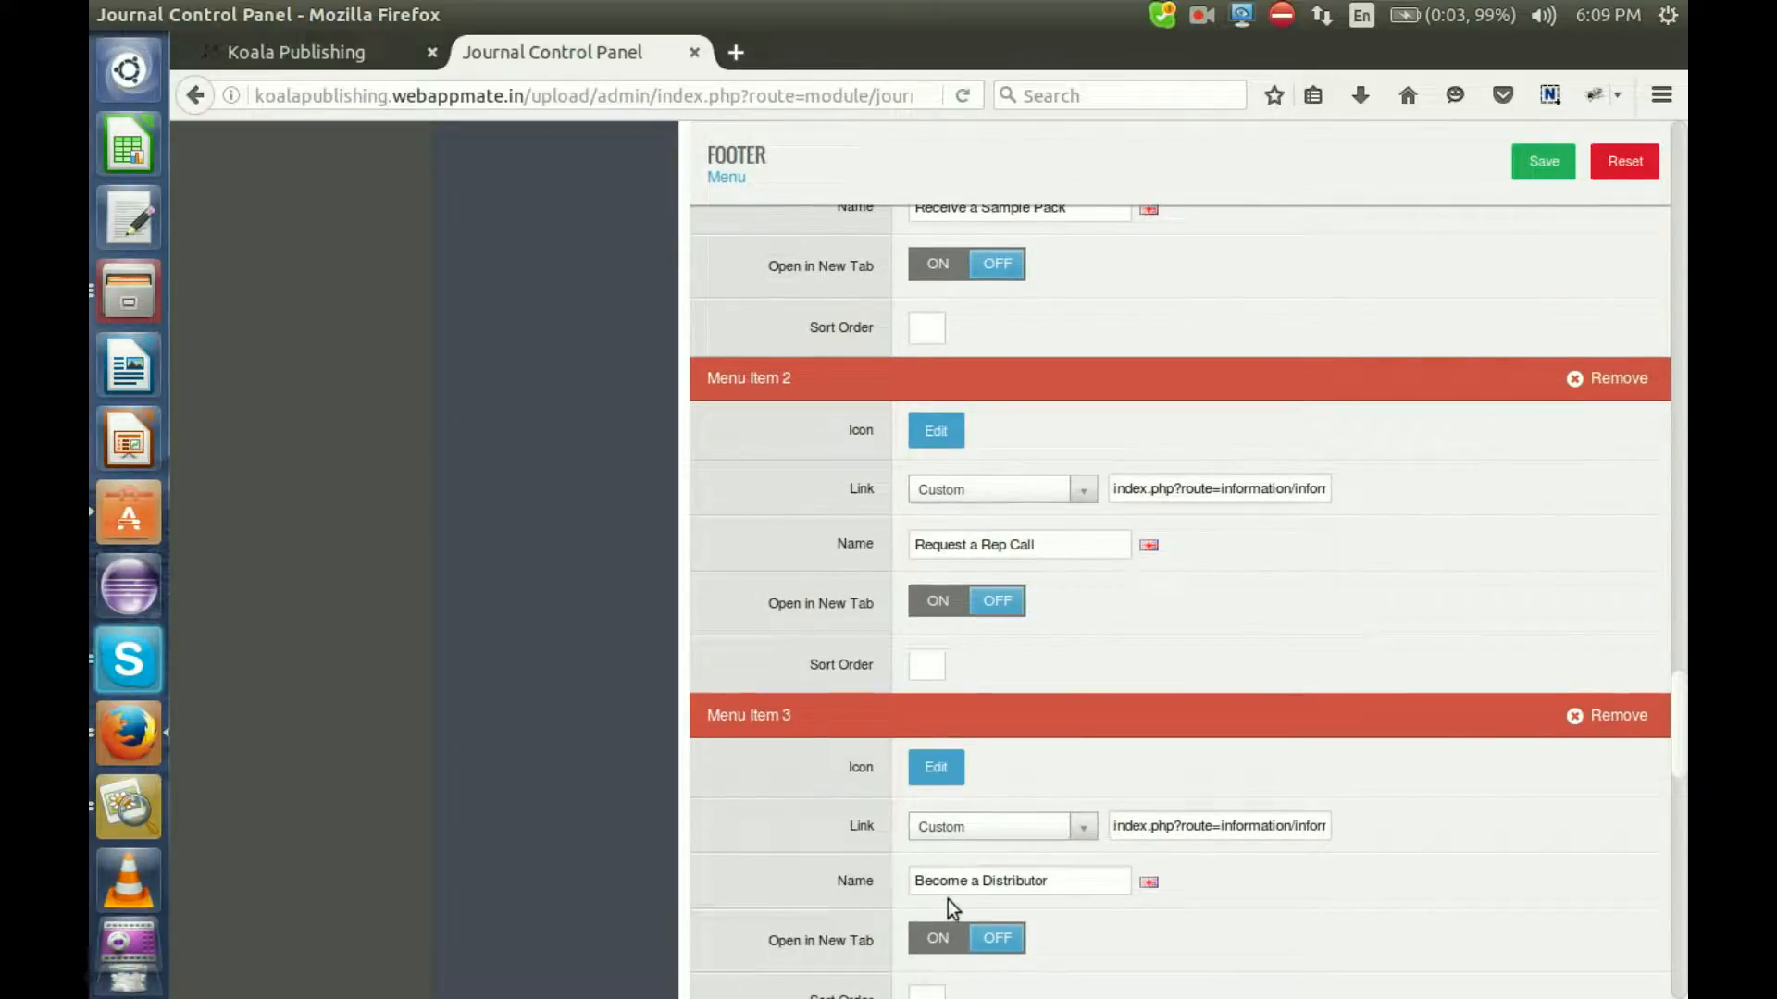
scroll("down", 3)
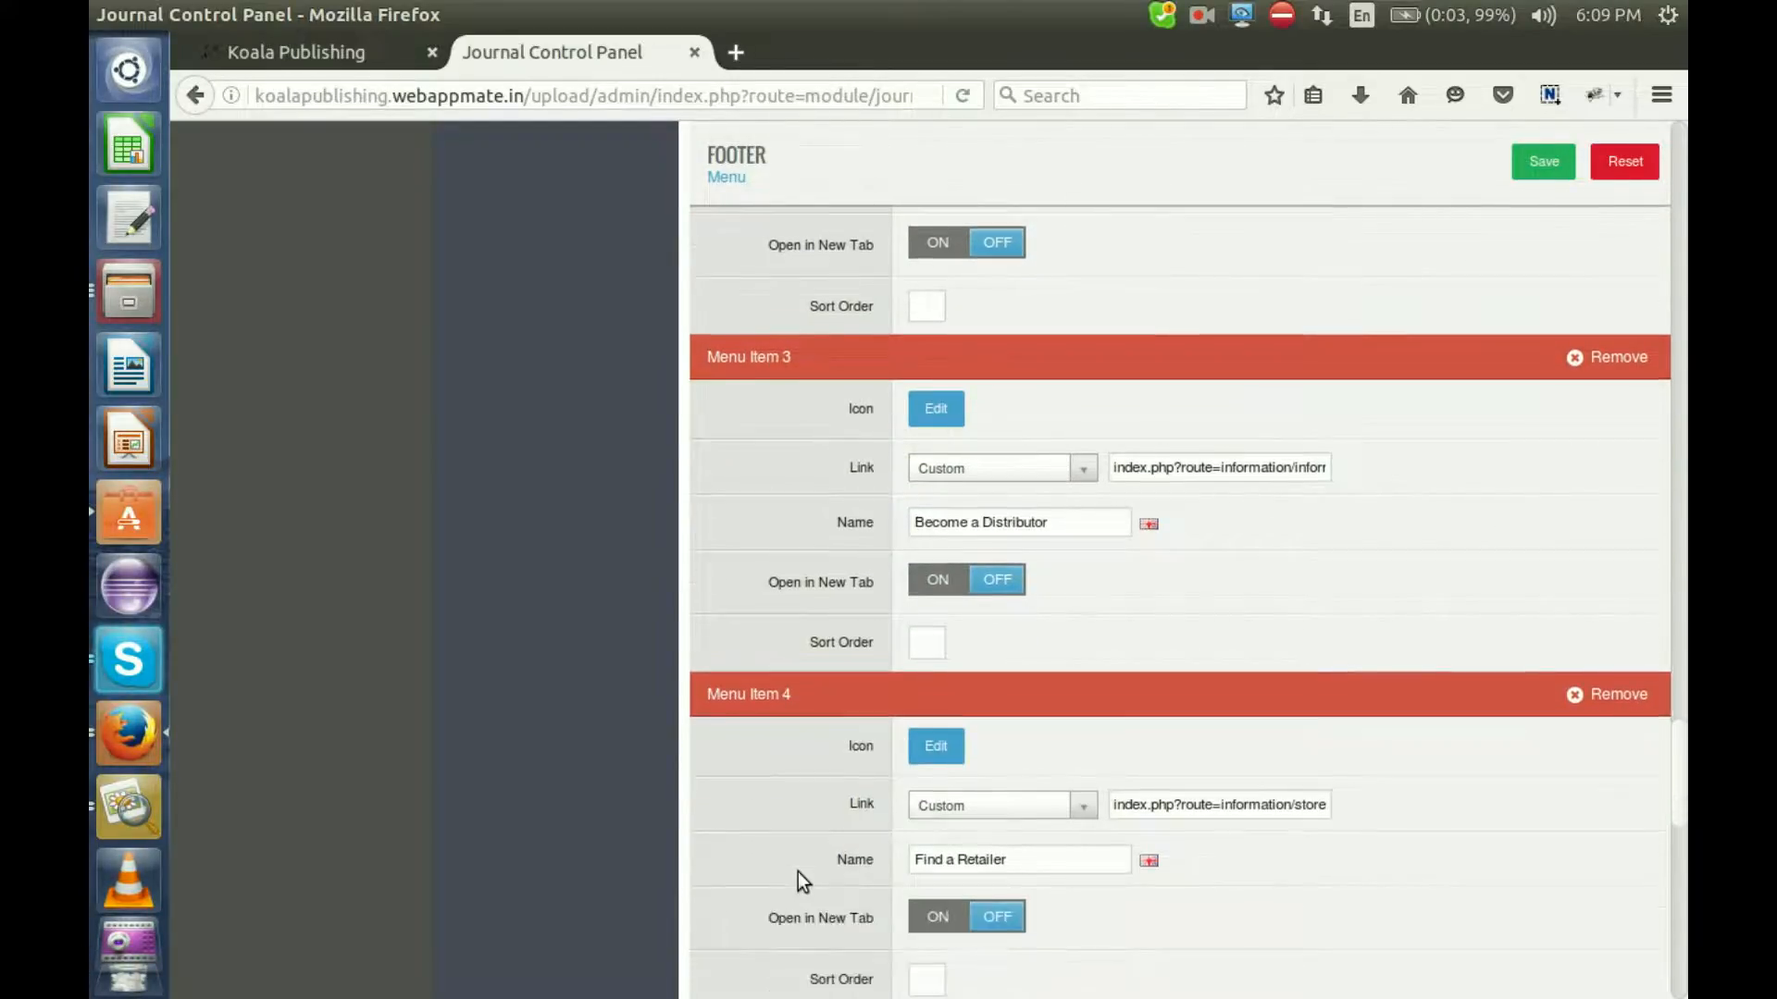
scroll("down", 3)
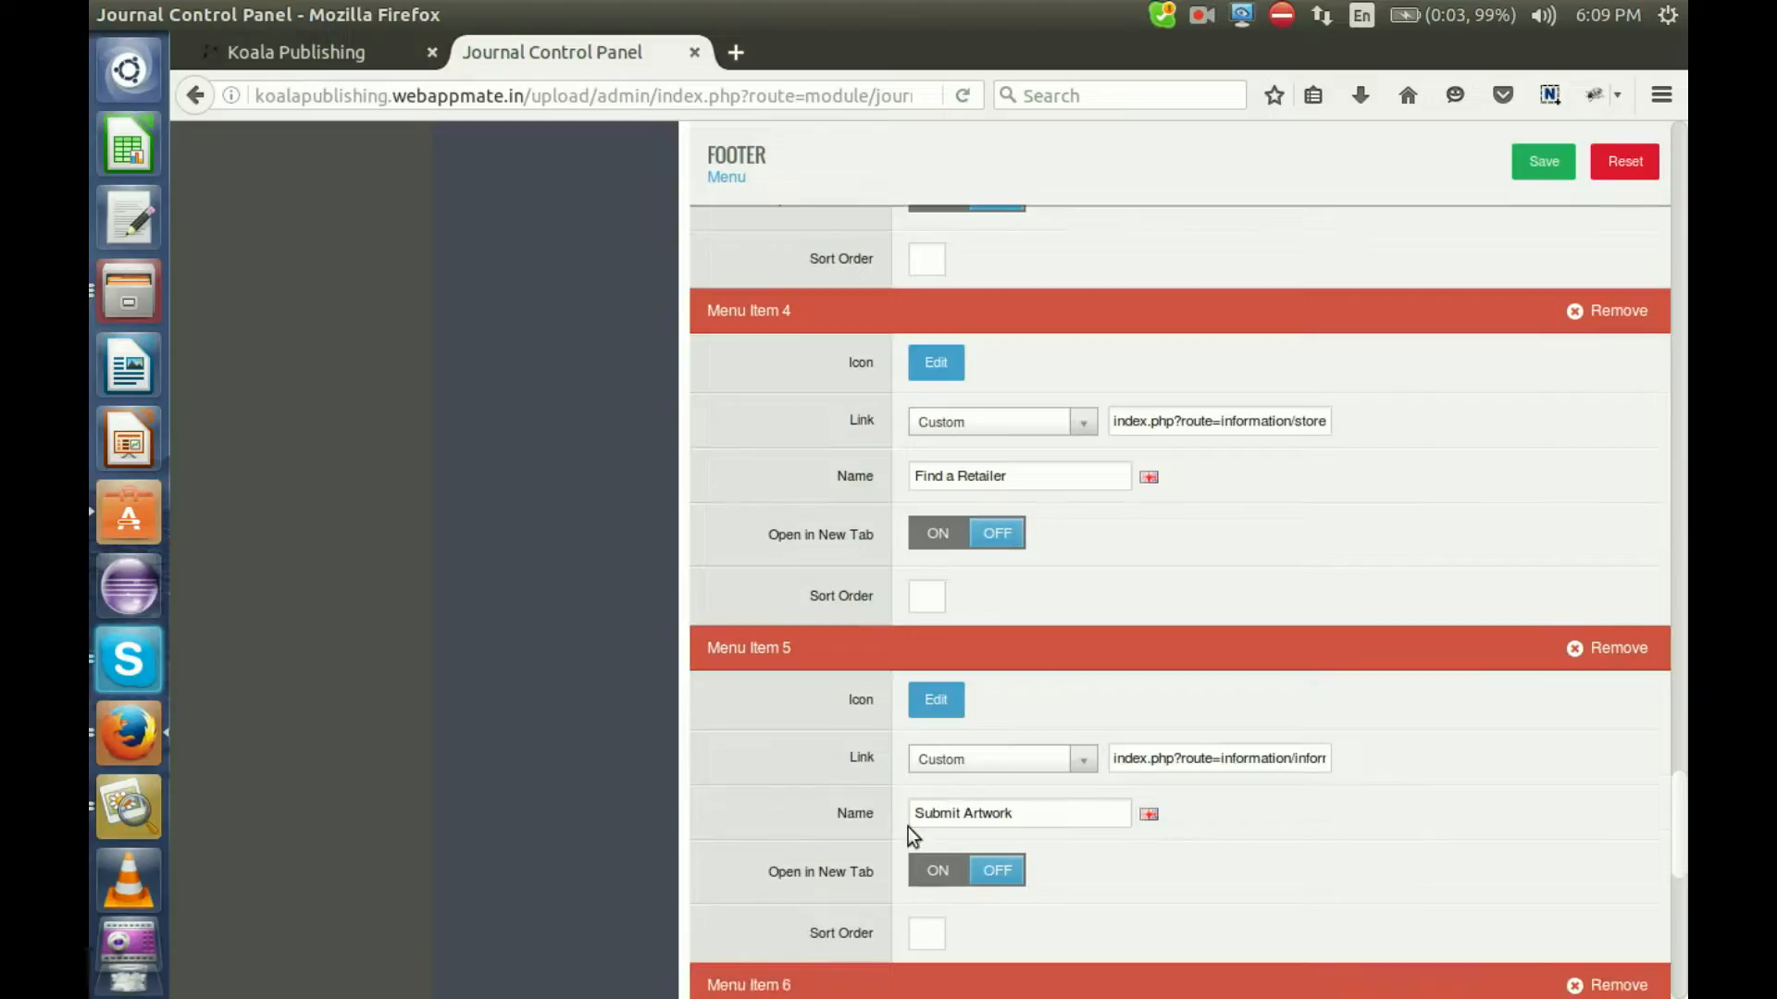
scroll("down", 3)
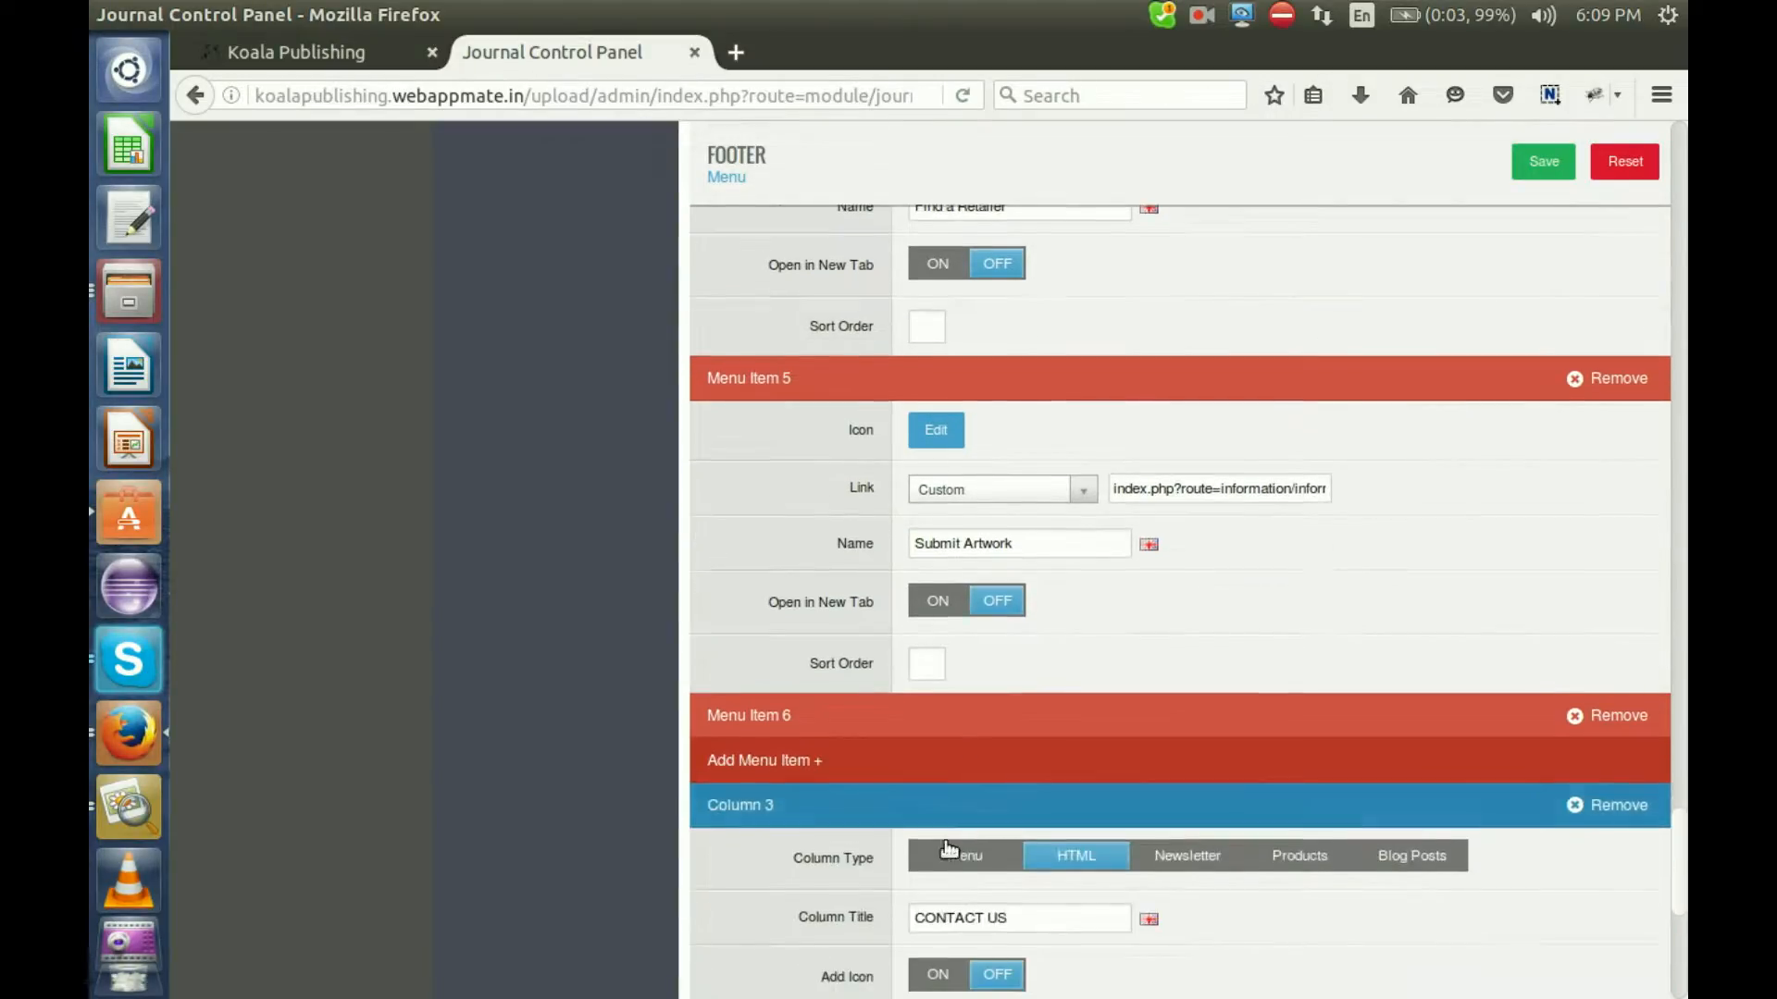
Scroll to the CONTACT US HTML column's regional phone numbers, Australia through South Africa
scroll("down", 3)
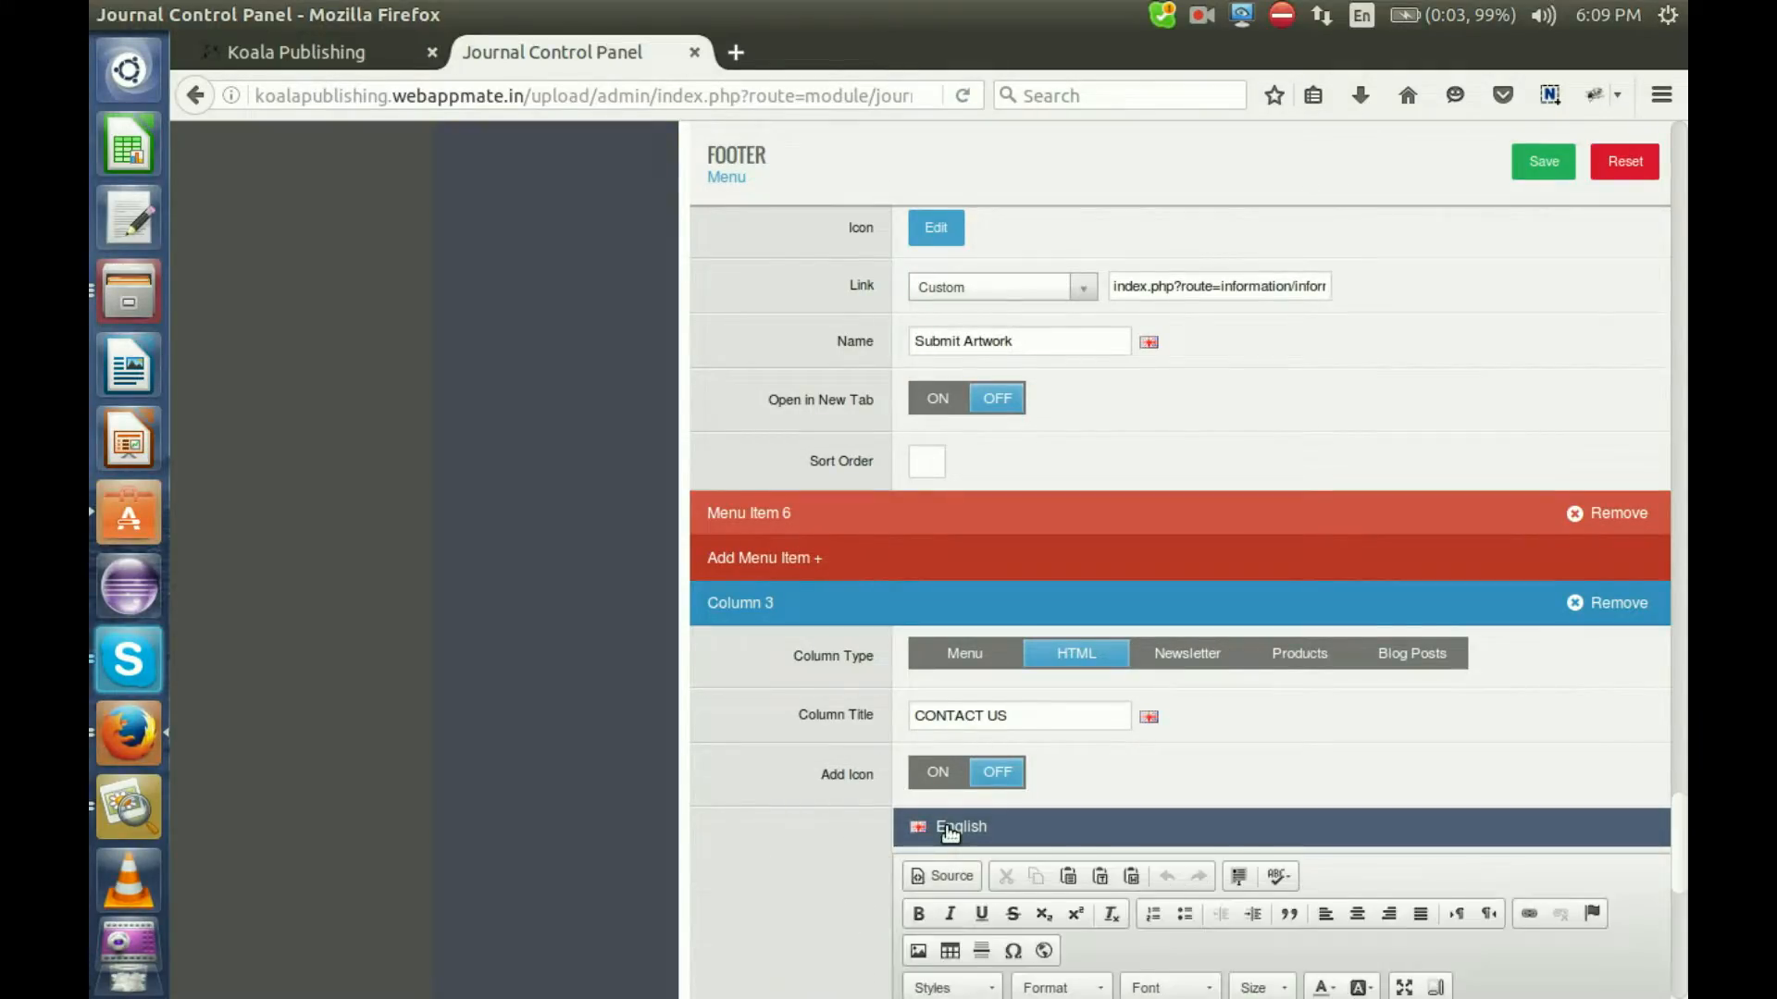
scroll("down", 3)
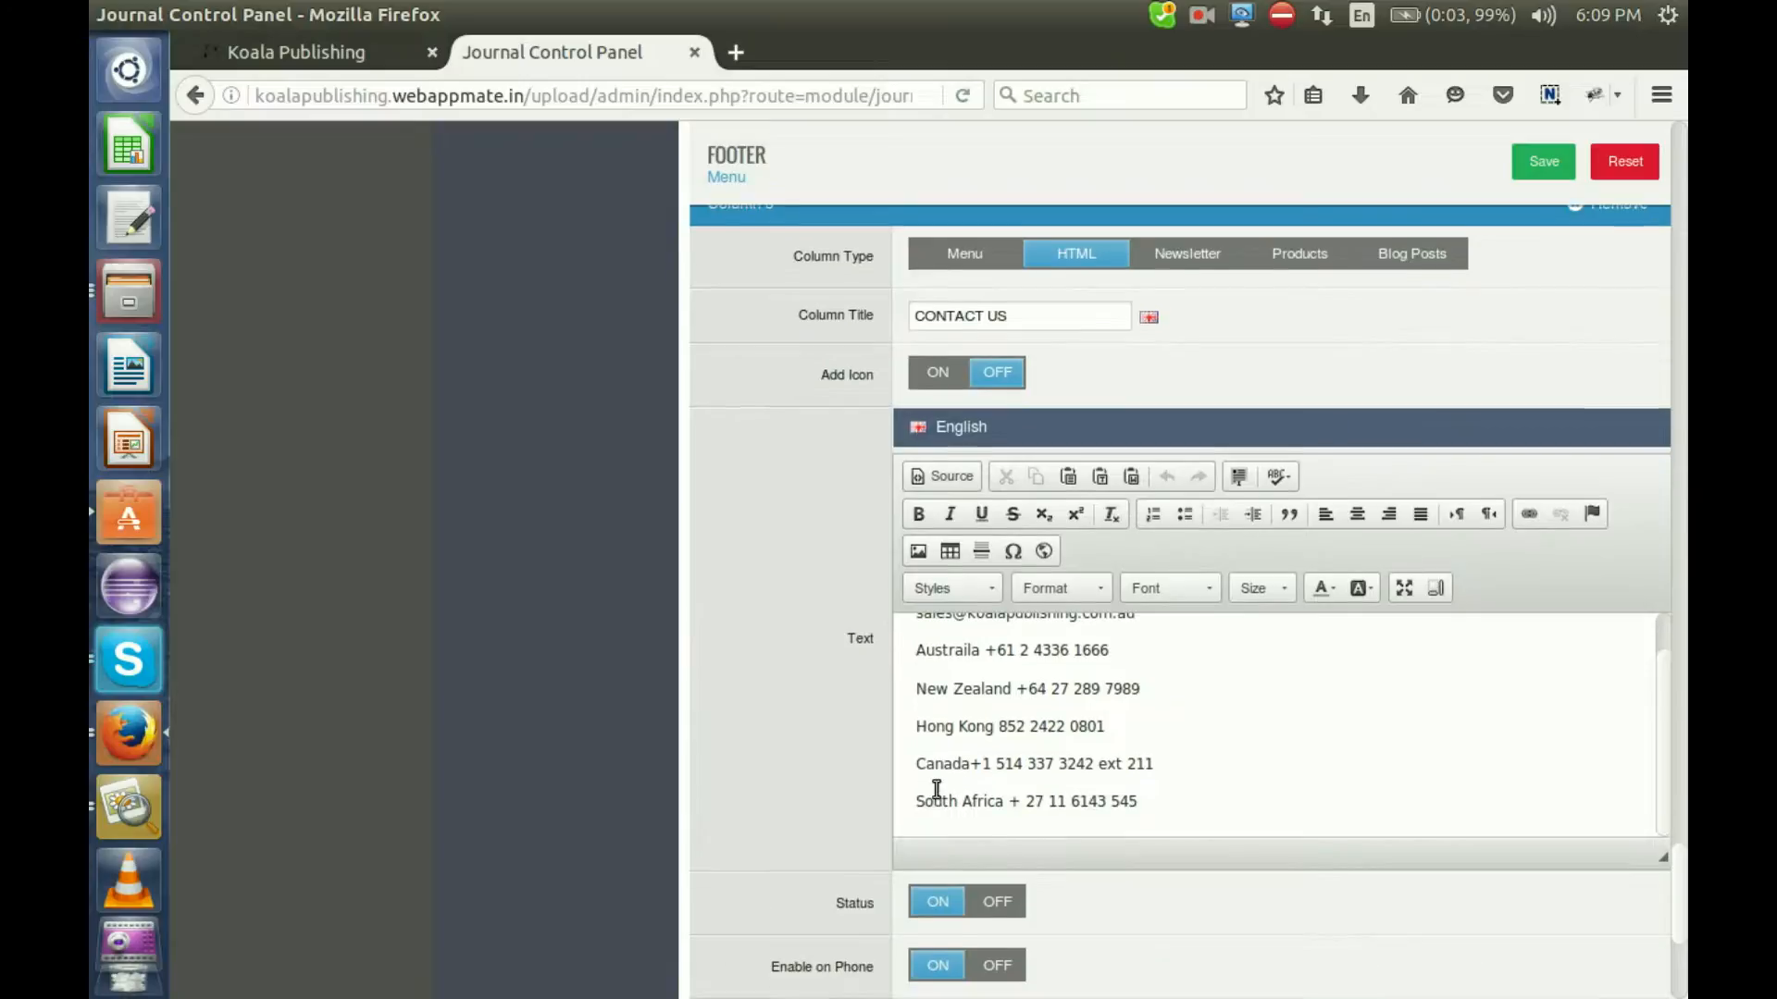